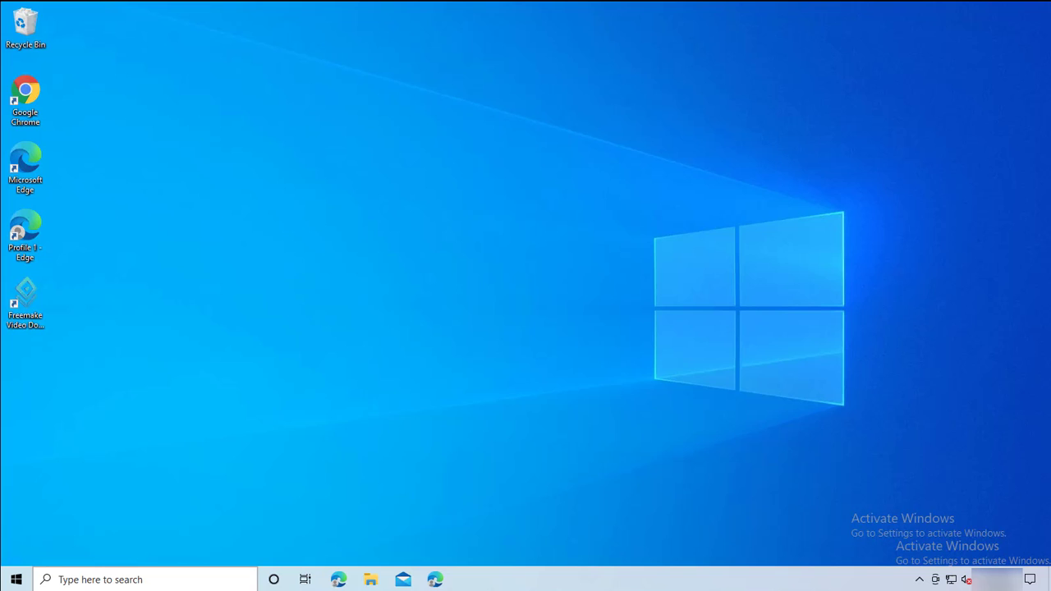
mouse_move(473, 289)
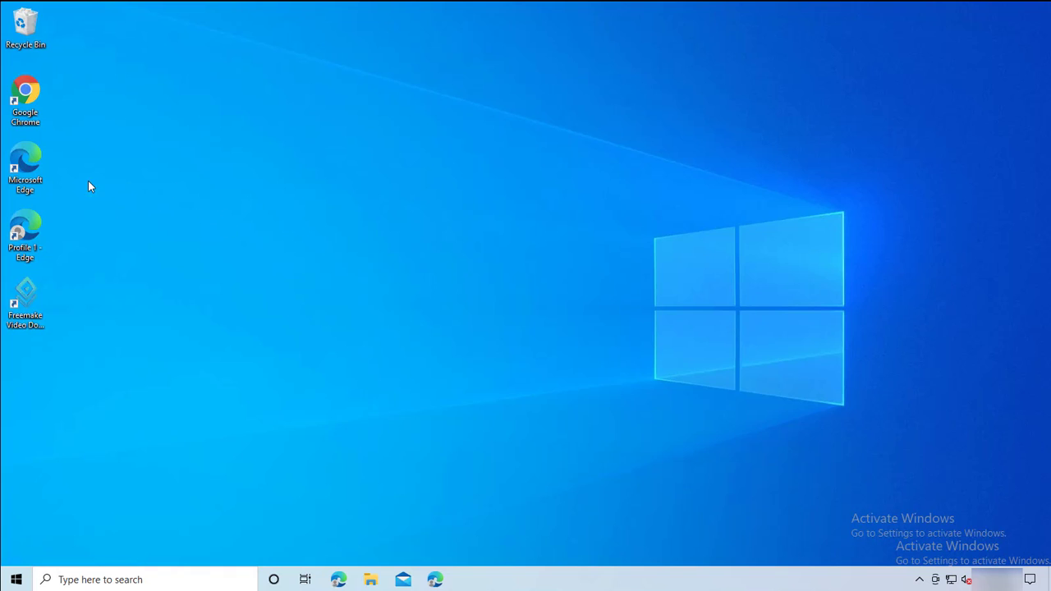
mouse_move(40, 157)
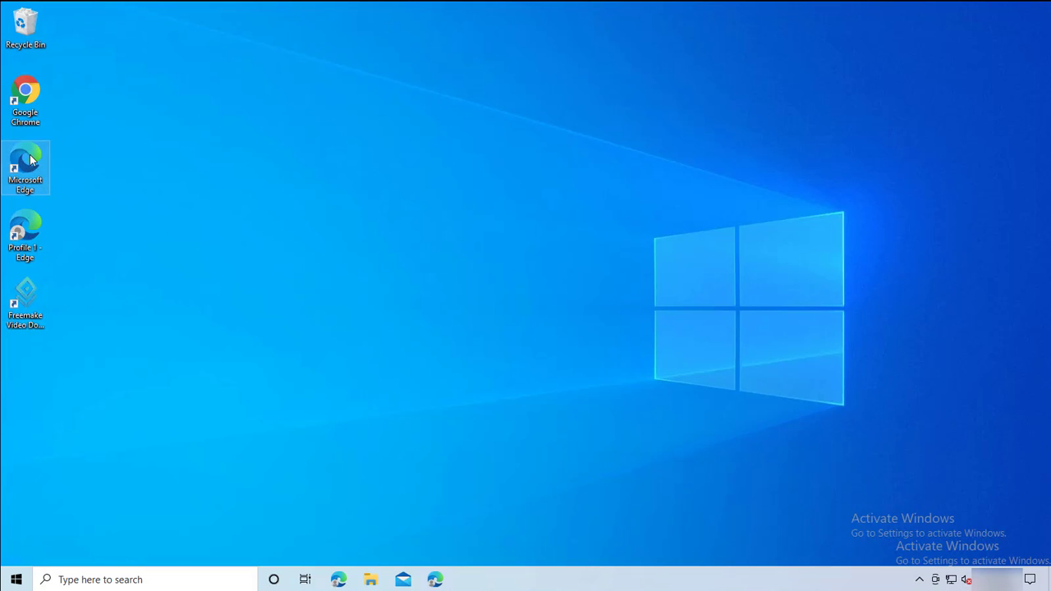
- Launch Edge and show the profile menu listing Profile 1 and Profile 2
double_click(25, 167)
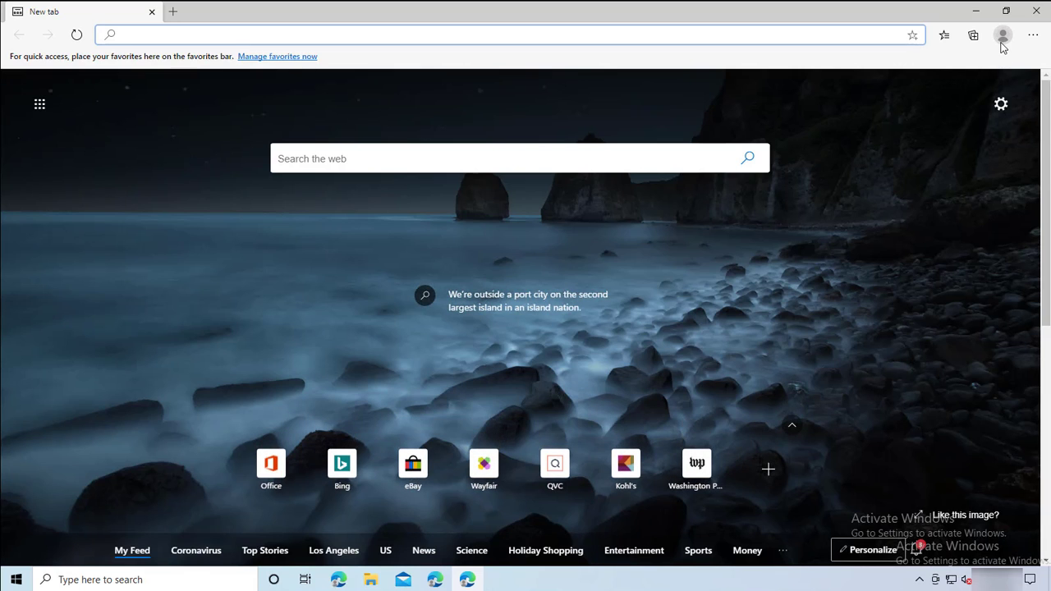
mouse_move(1002, 34)
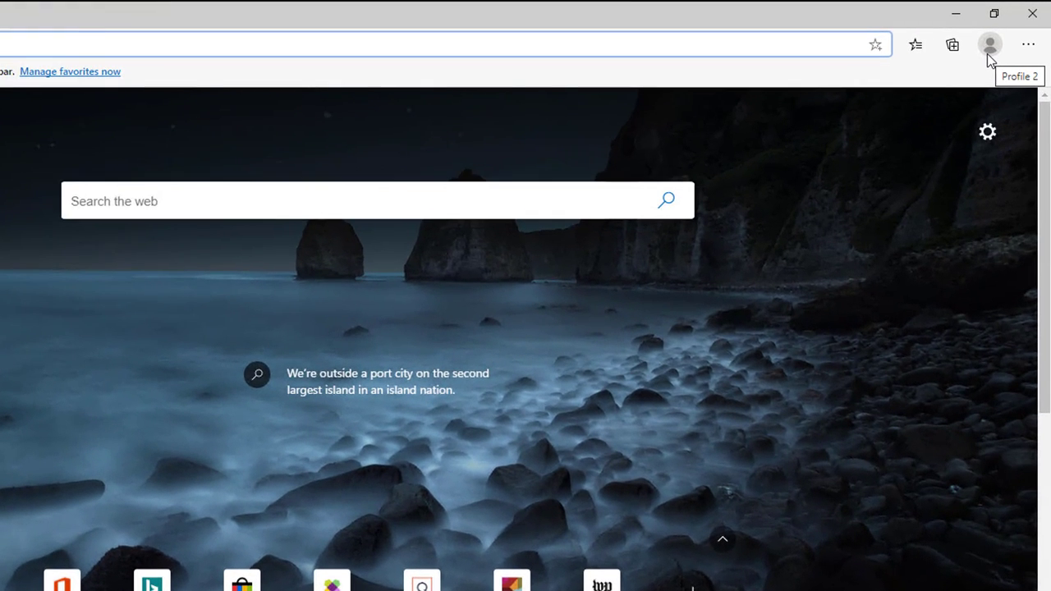
click(989, 44)
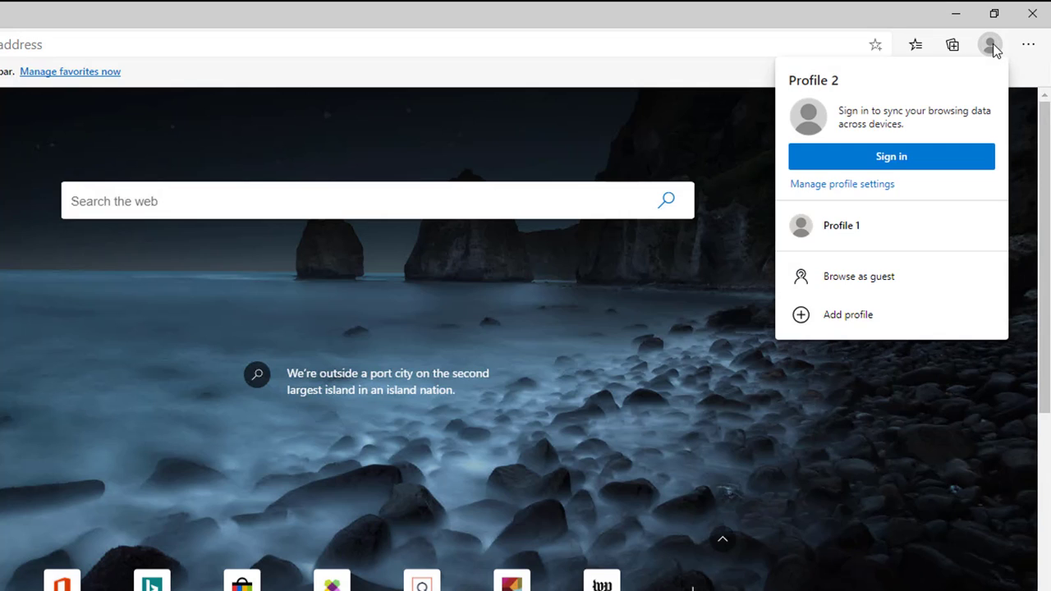
mouse_move(992, 50)
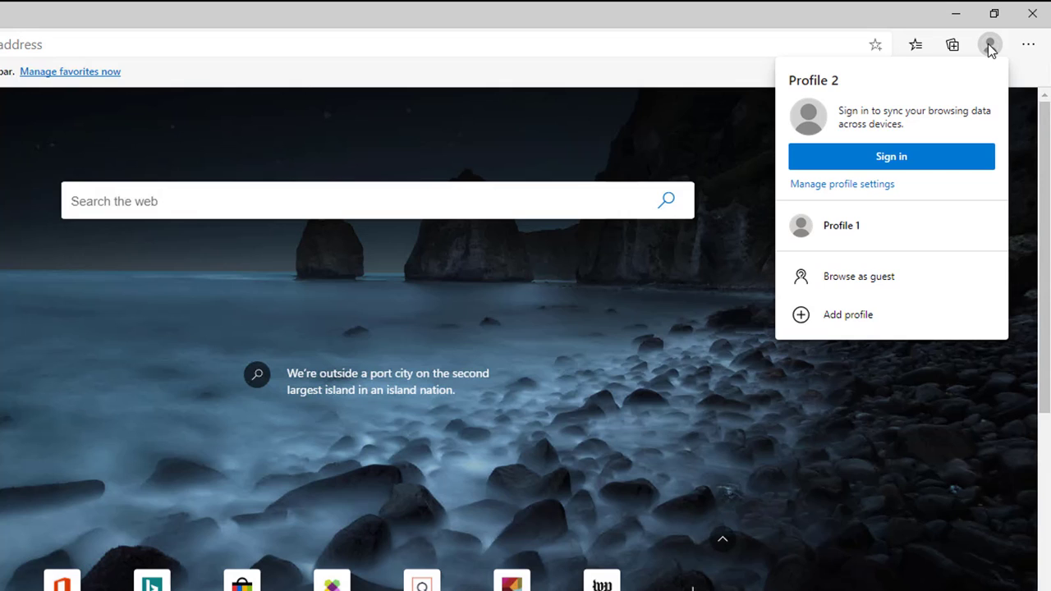
mouse_move(832, 138)
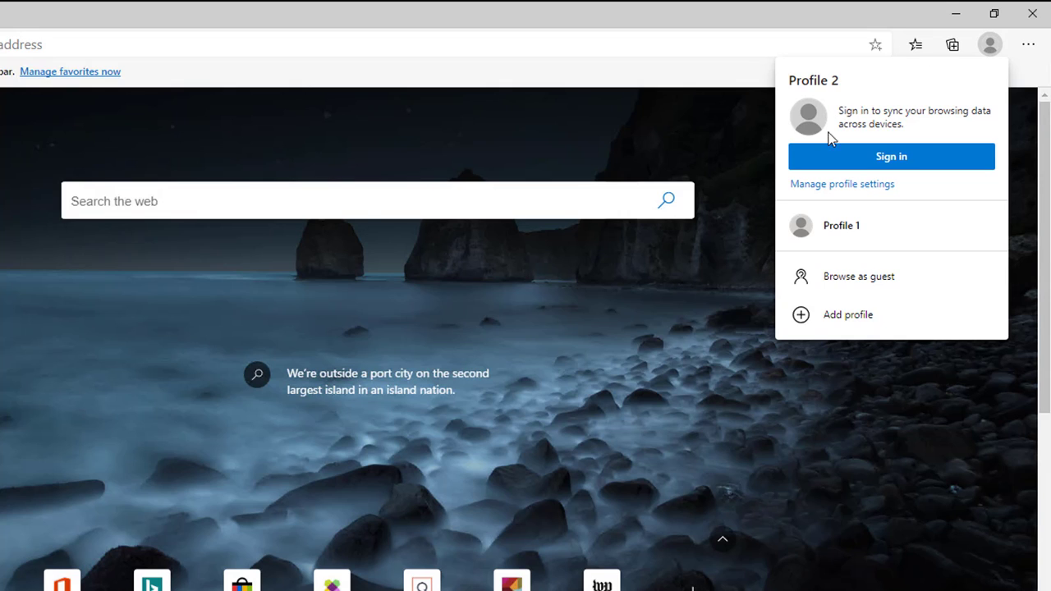
mouse_move(841, 240)
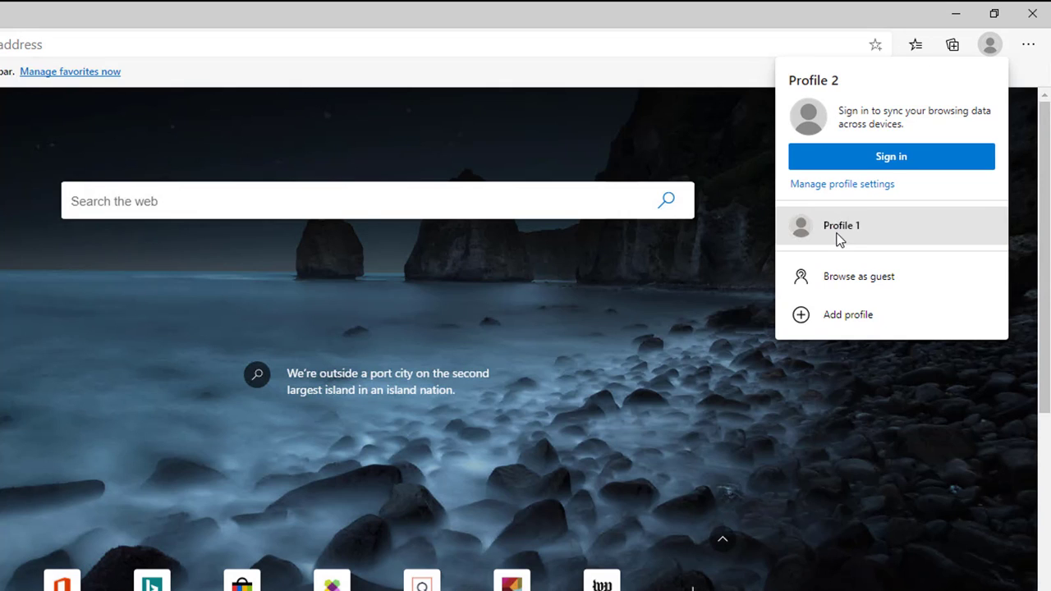
mouse_move(818, 131)
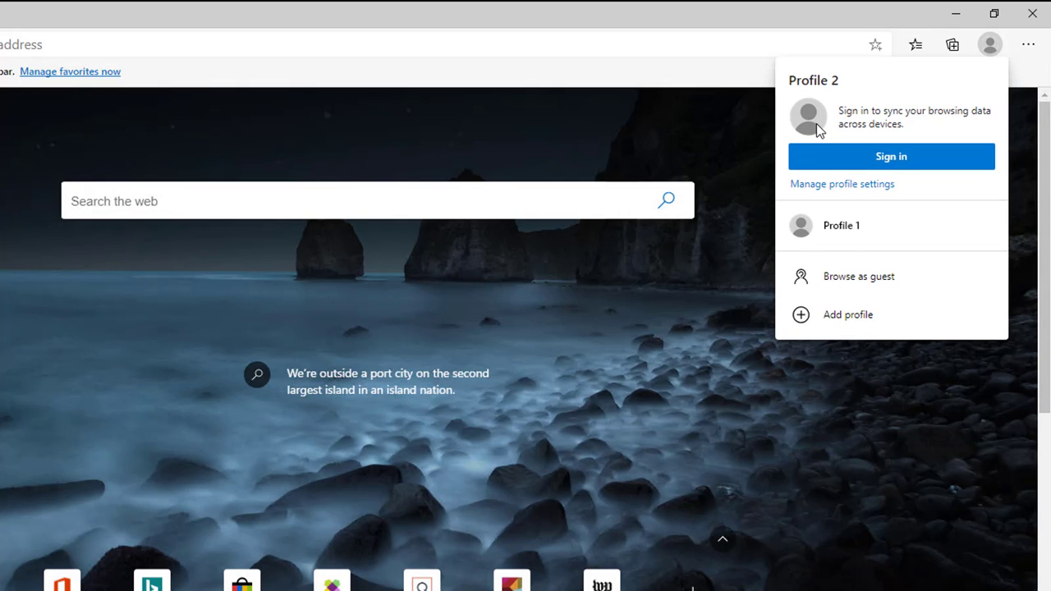
mouse_move(855, 234)
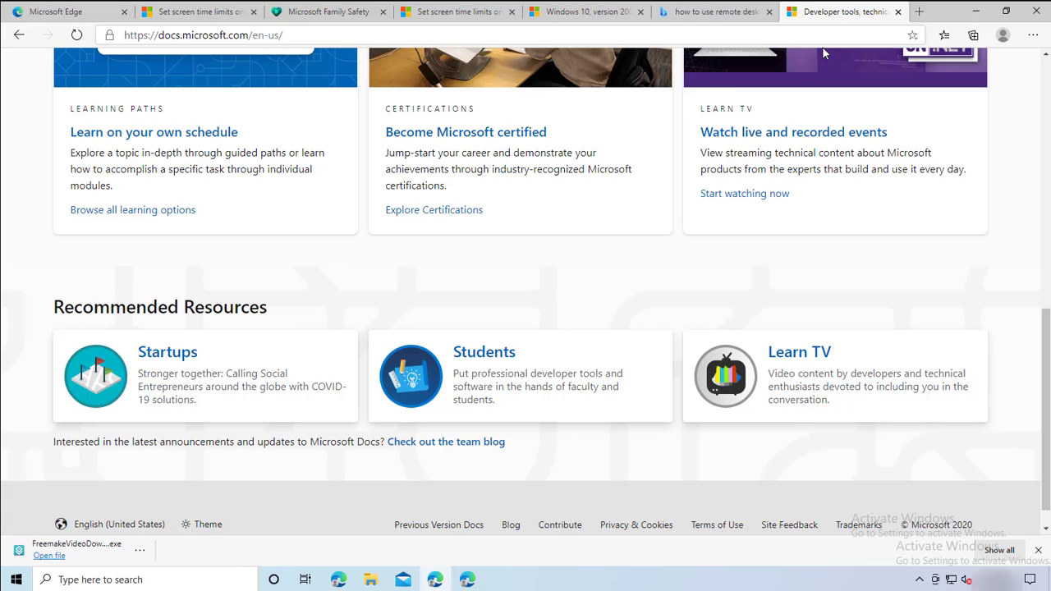
mouse_move(1045, 51)
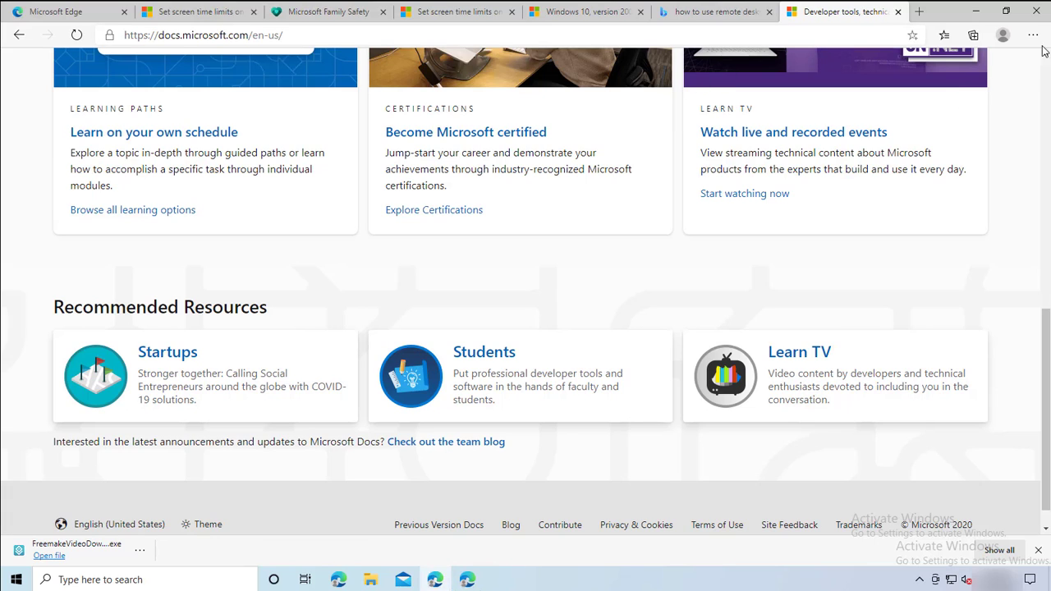
click(1002, 35)
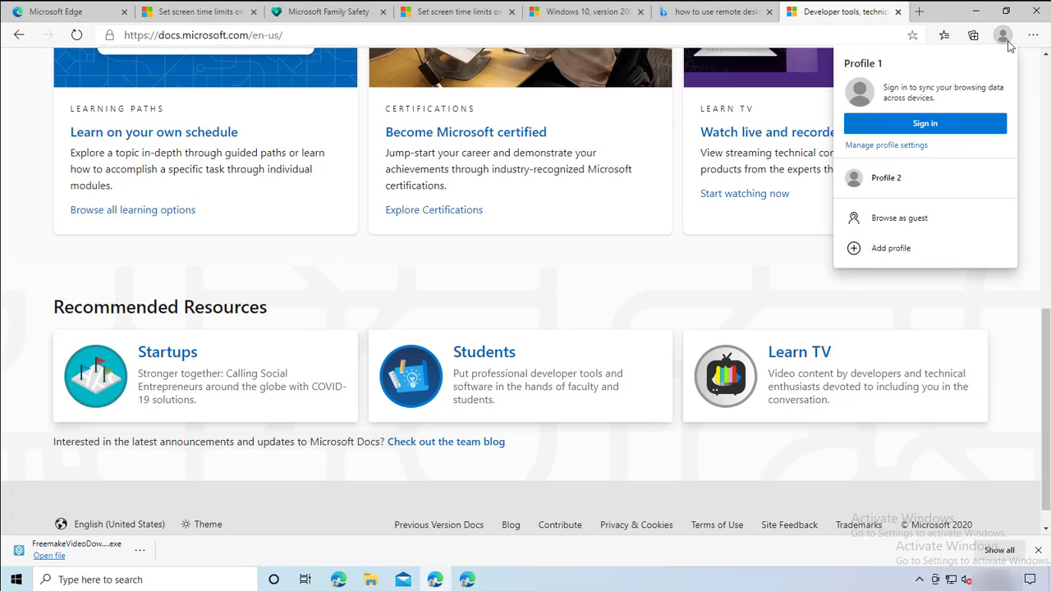
mouse_move(1004, 41)
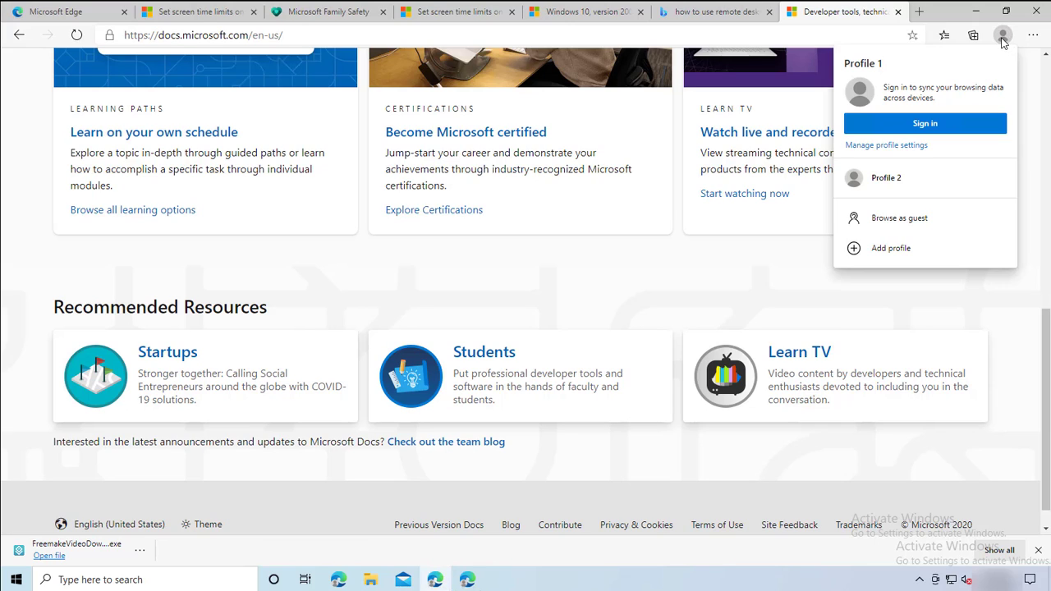
mouse_move(904, 158)
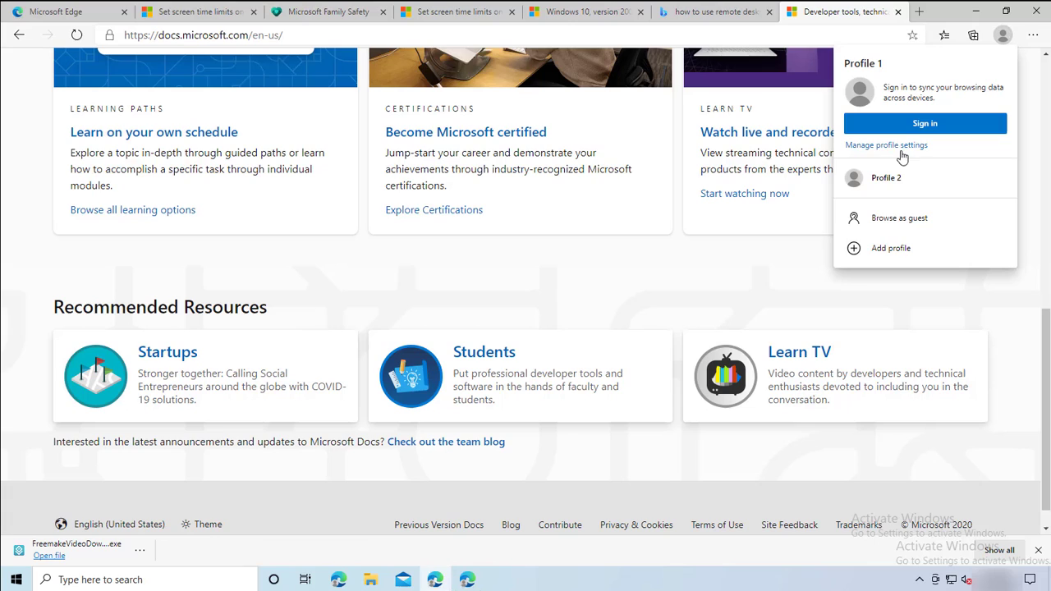
mouse_move(874, 151)
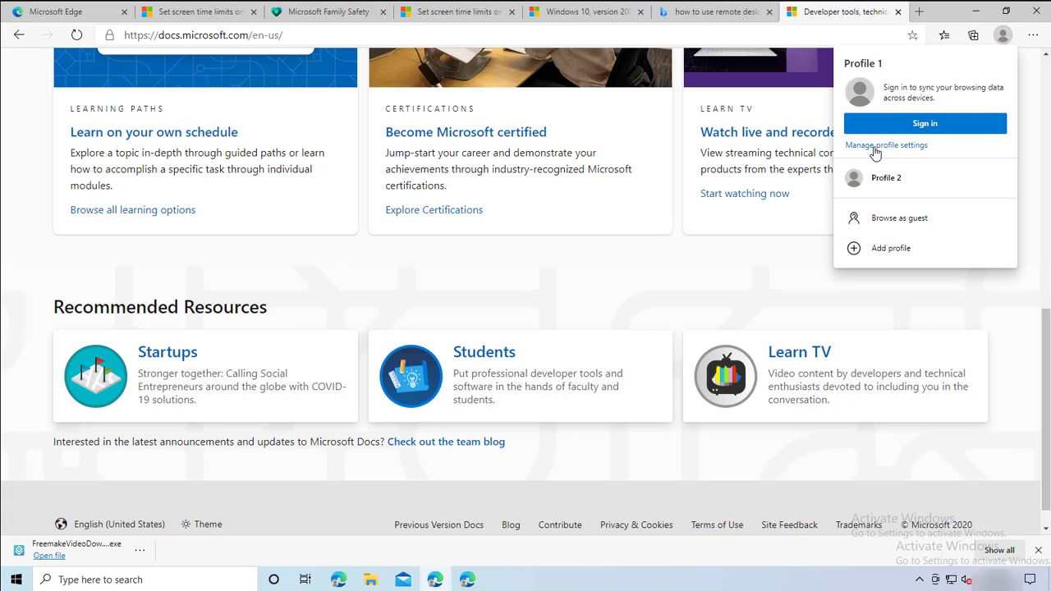
- Go to edge://settings/profiles via Manage profile settings
click(887, 144)
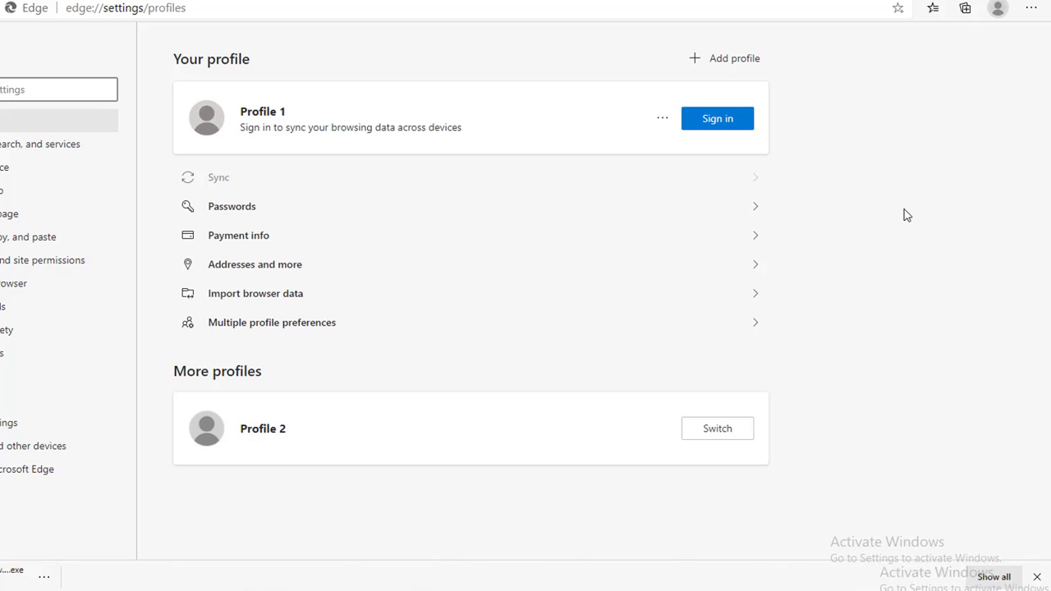
mouse_move(234, 213)
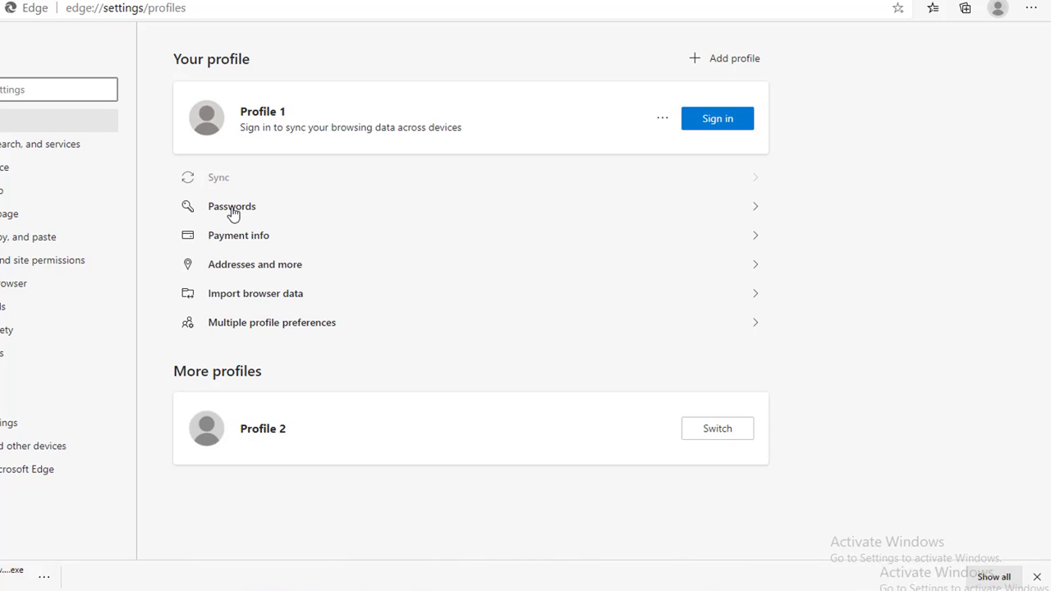
- Show the Passwords list and the actions menu for the login.live.com entry
click(231, 207)
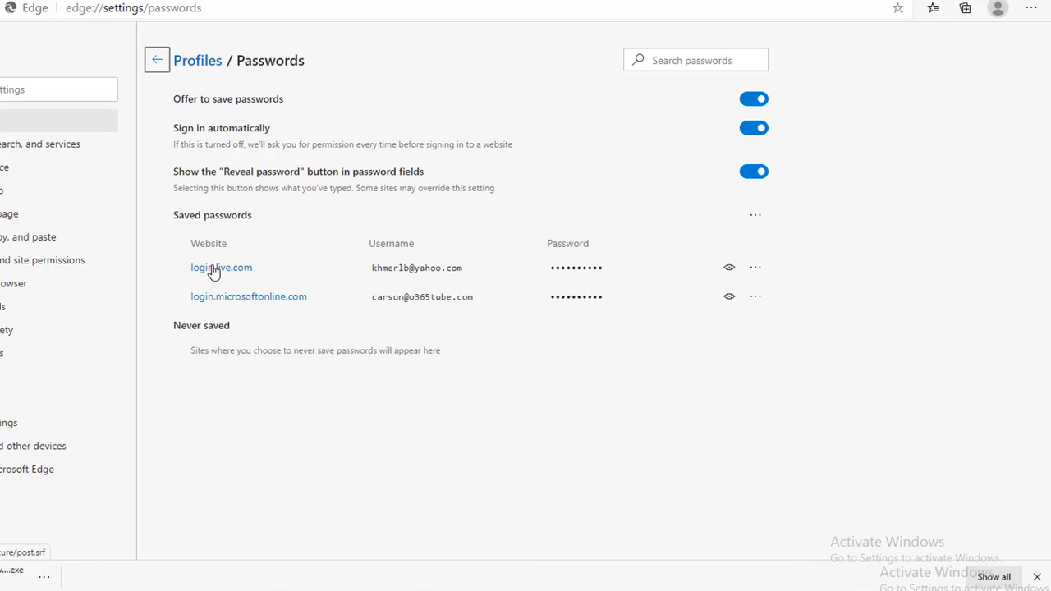
mouse_move(210, 276)
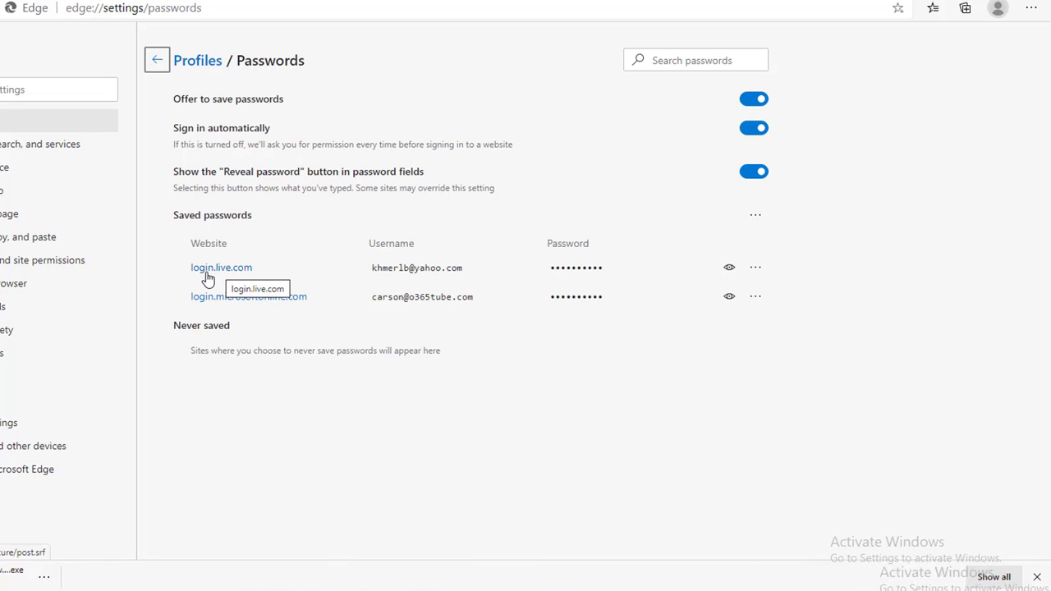
mouse_move(215, 279)
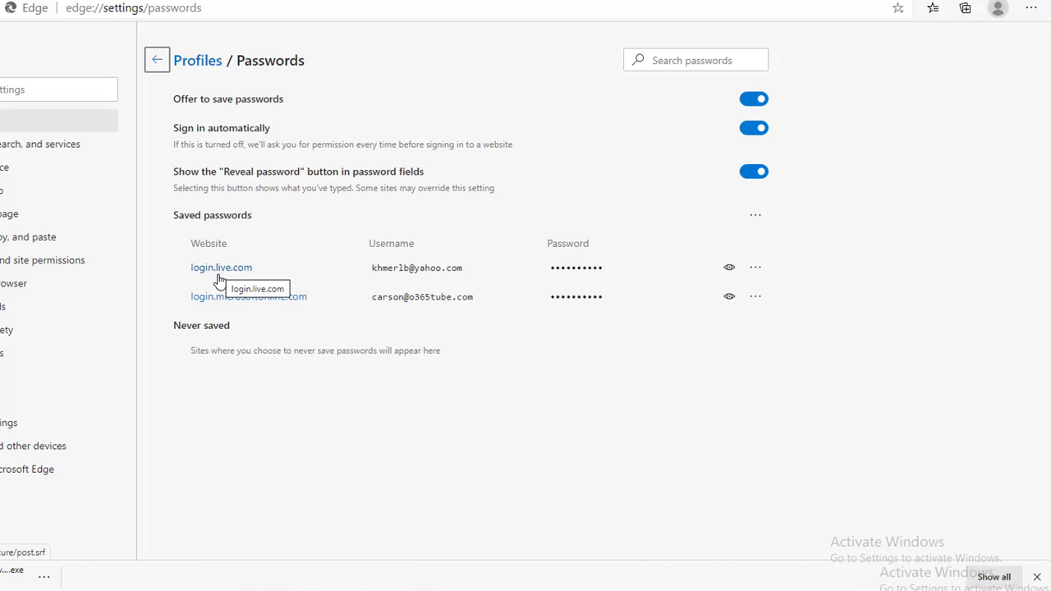
mouse_move(239, 315)
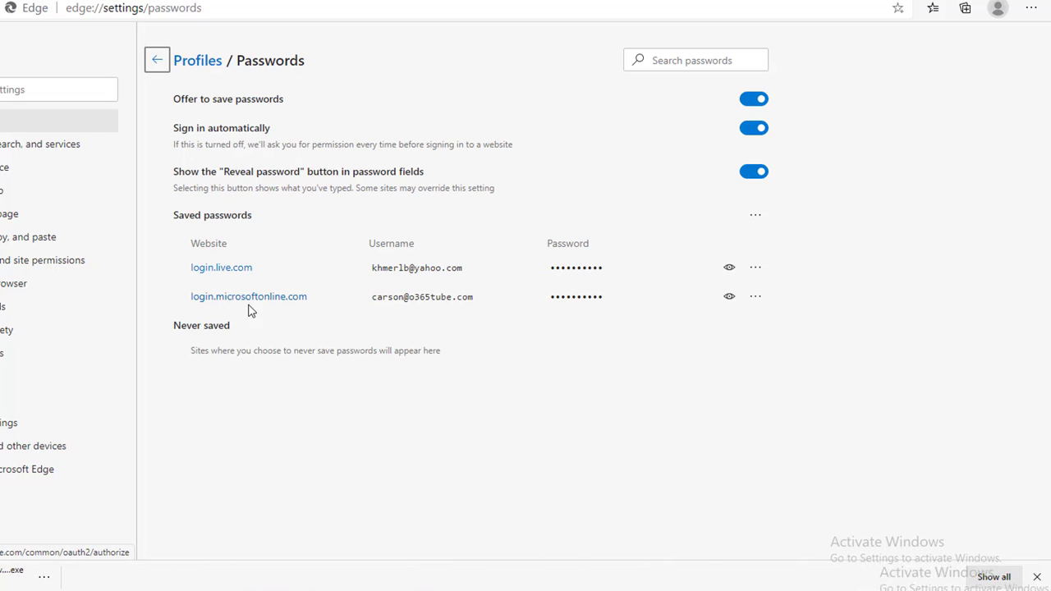
mouse_move(648, 308)
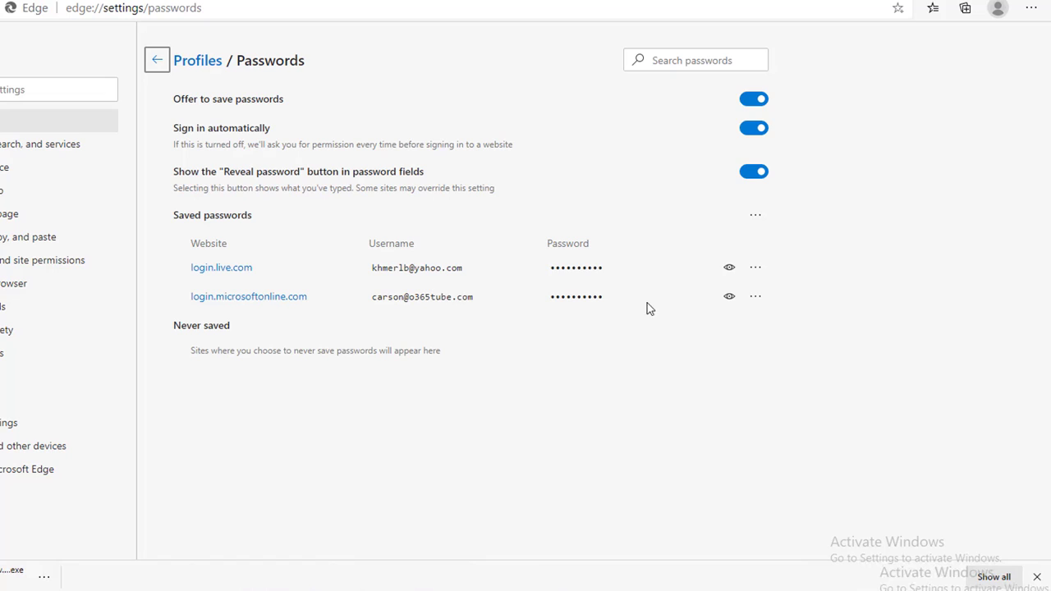
mouse_move(729, 266)
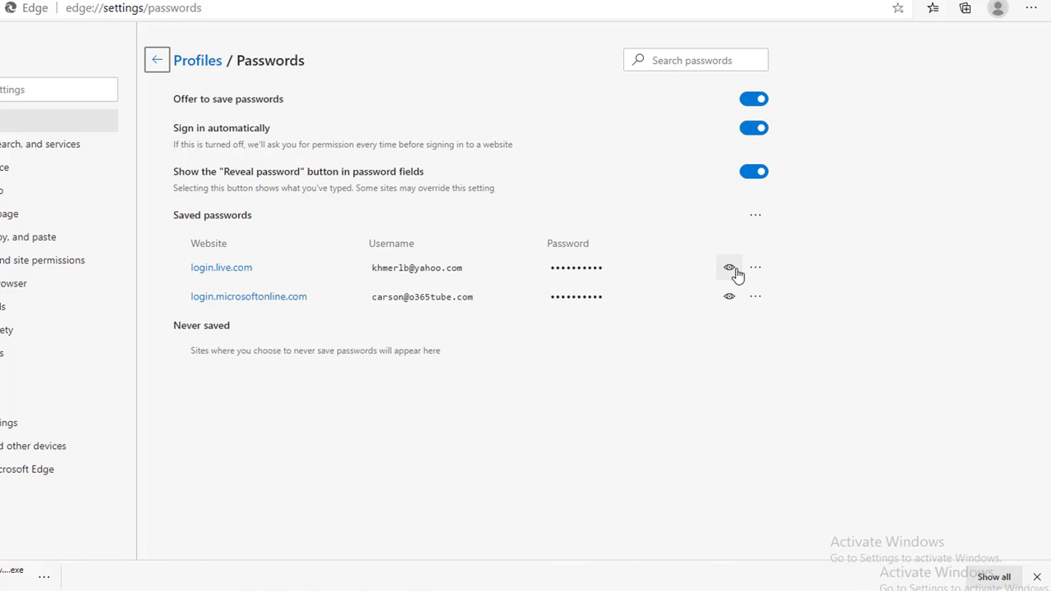
mouse_move(729, 268)
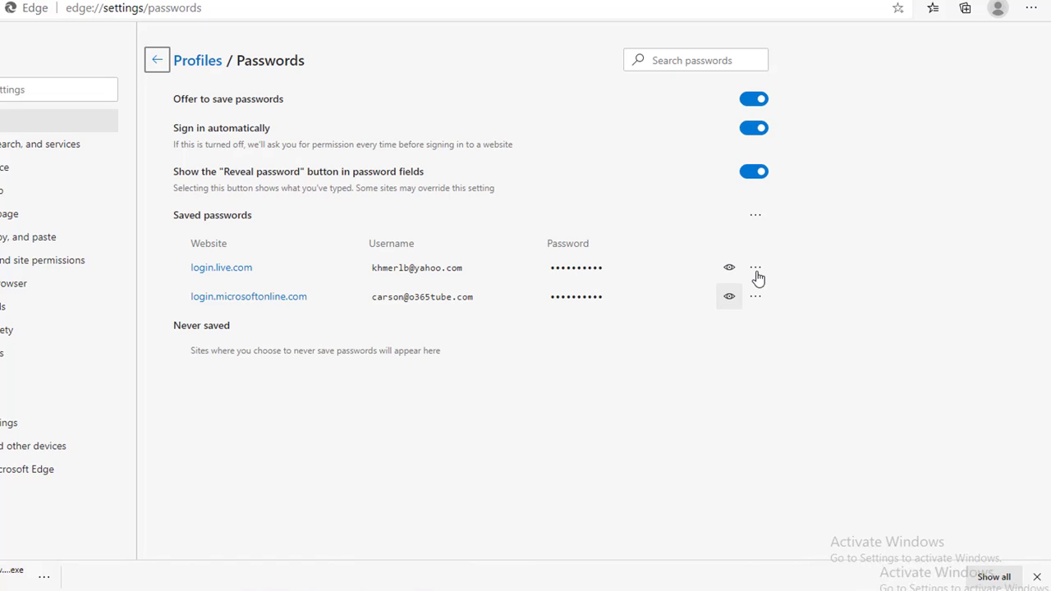
click(755, 268)
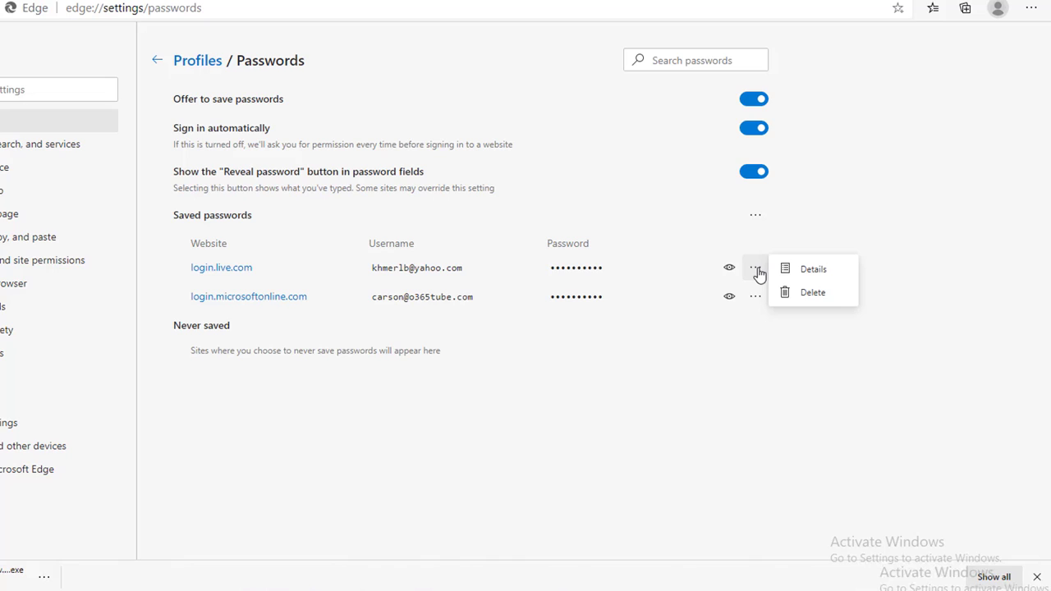
mouse_move(792, 270)
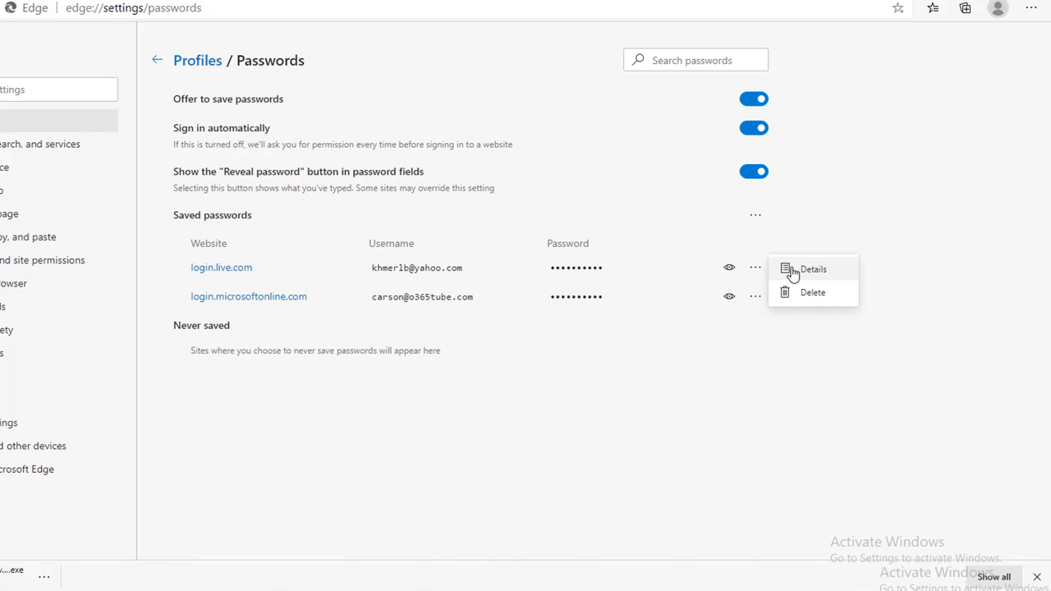
mouse_move(808, 293)
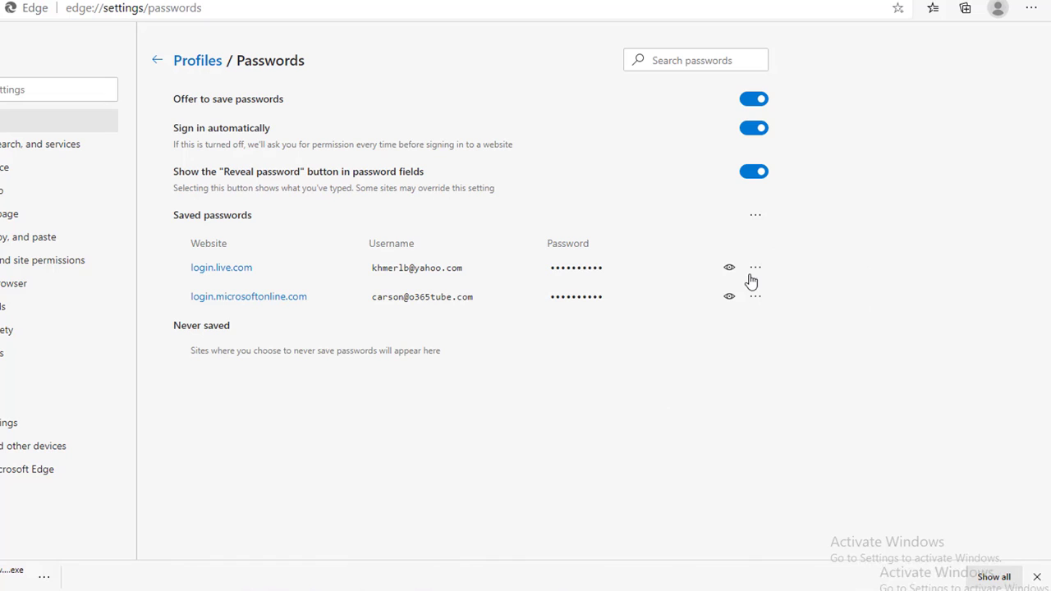
mouse_move(775, 287)
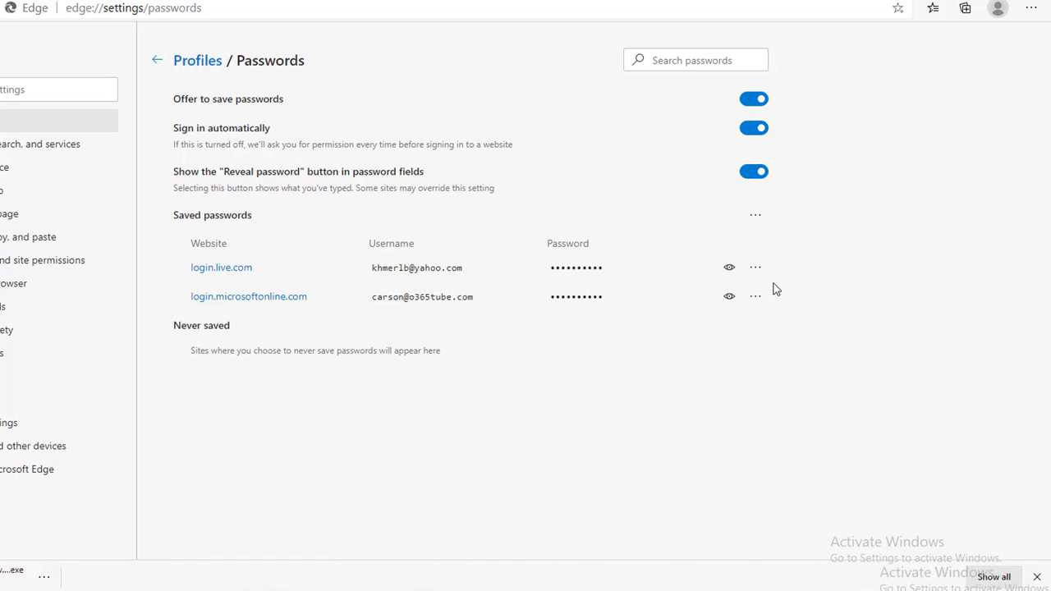
mouse_move(708, 276)
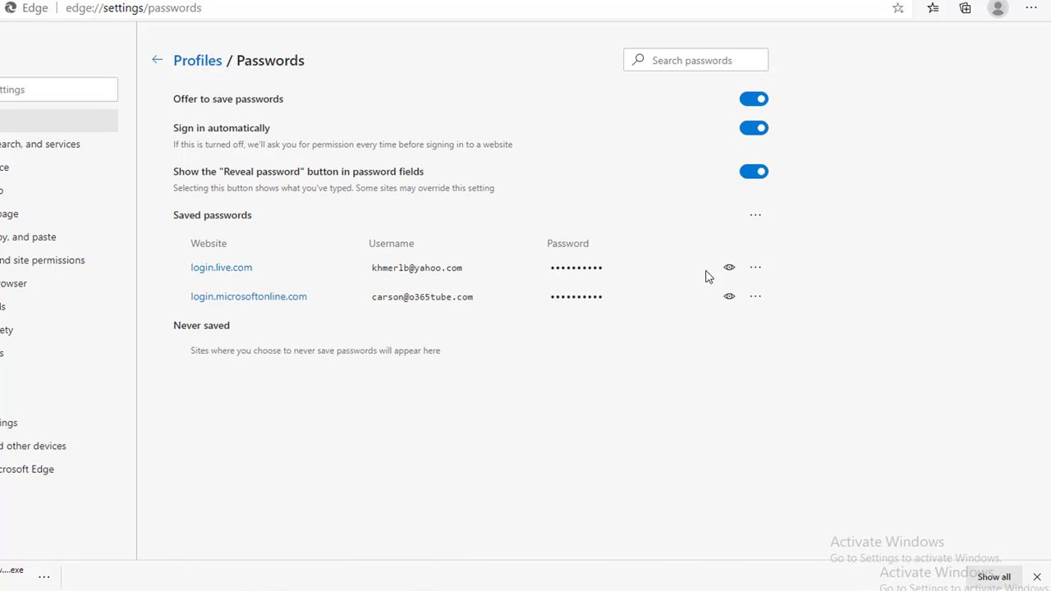
click(755, 296)
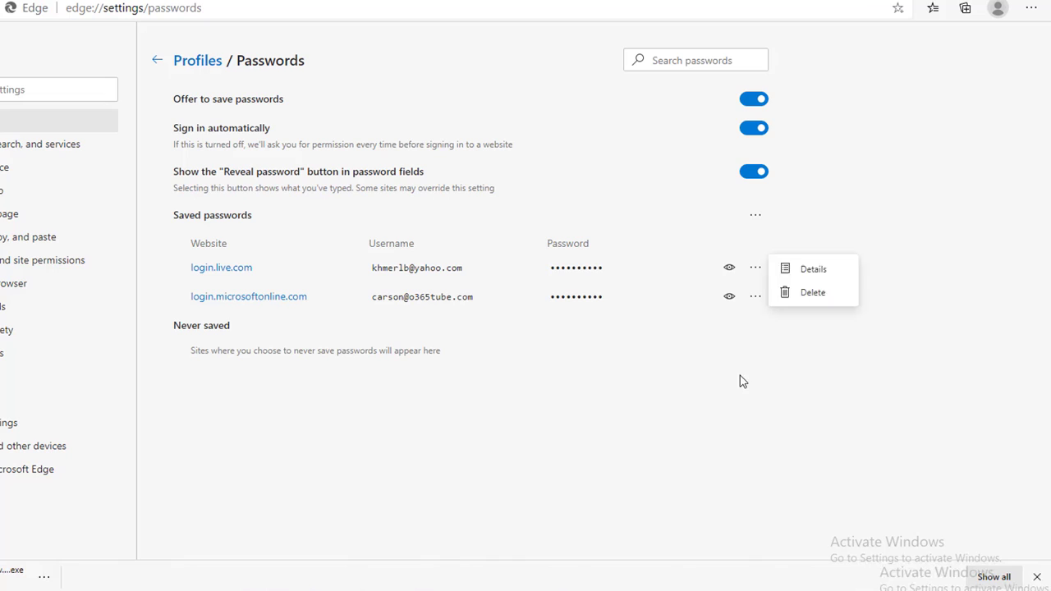
click(884, 303)
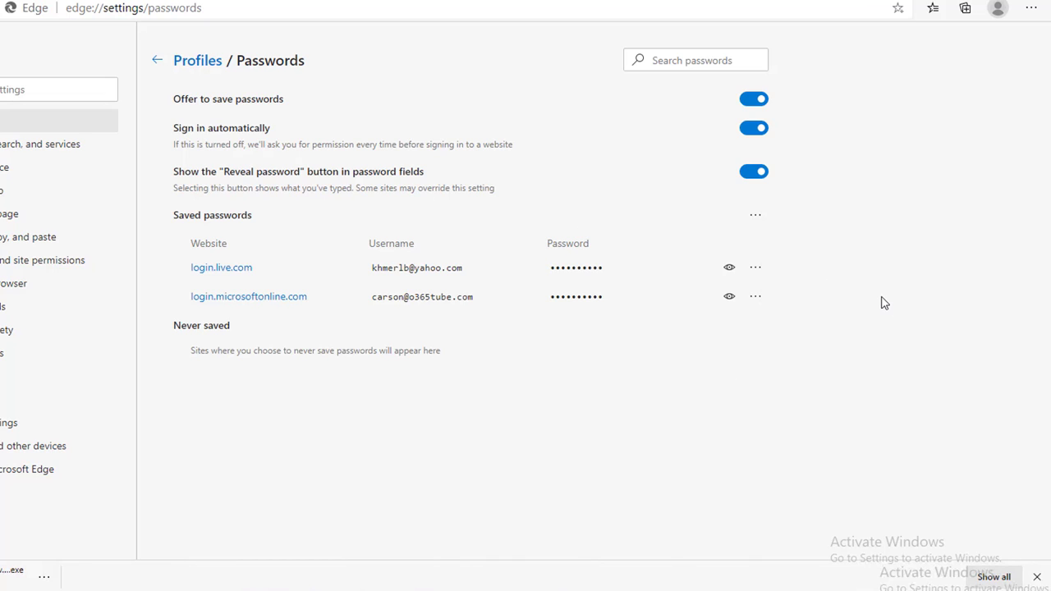
mouse_move(871, 292)
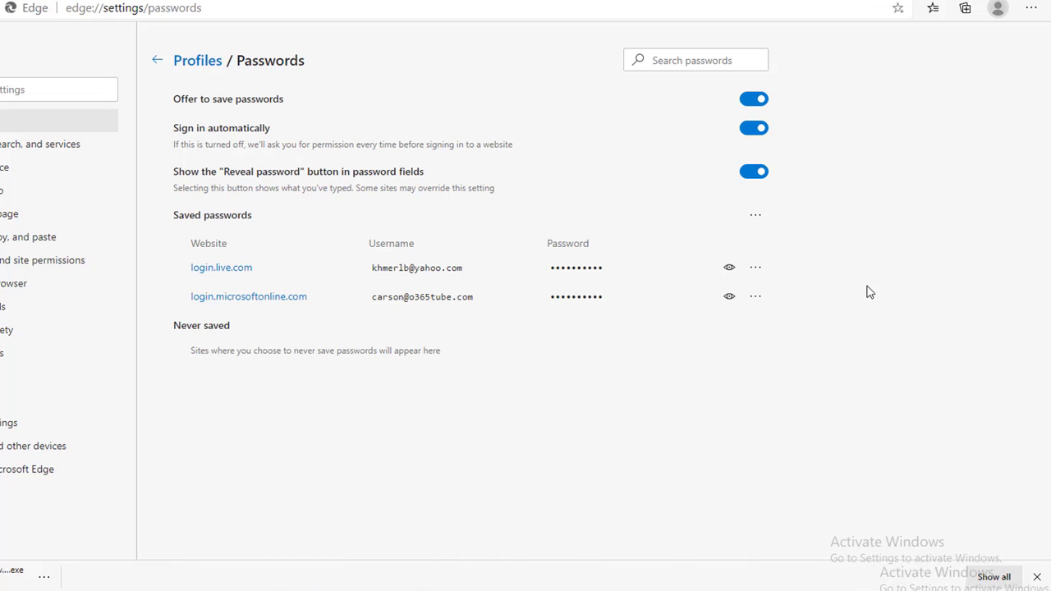
mouse_move(900, 230)
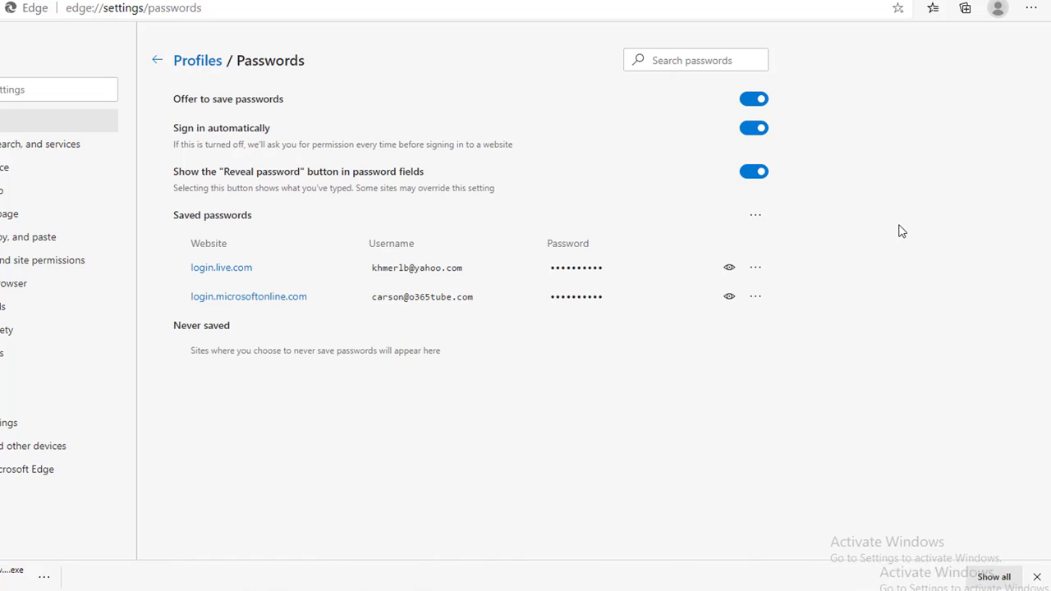
mouse_move(700, 203)
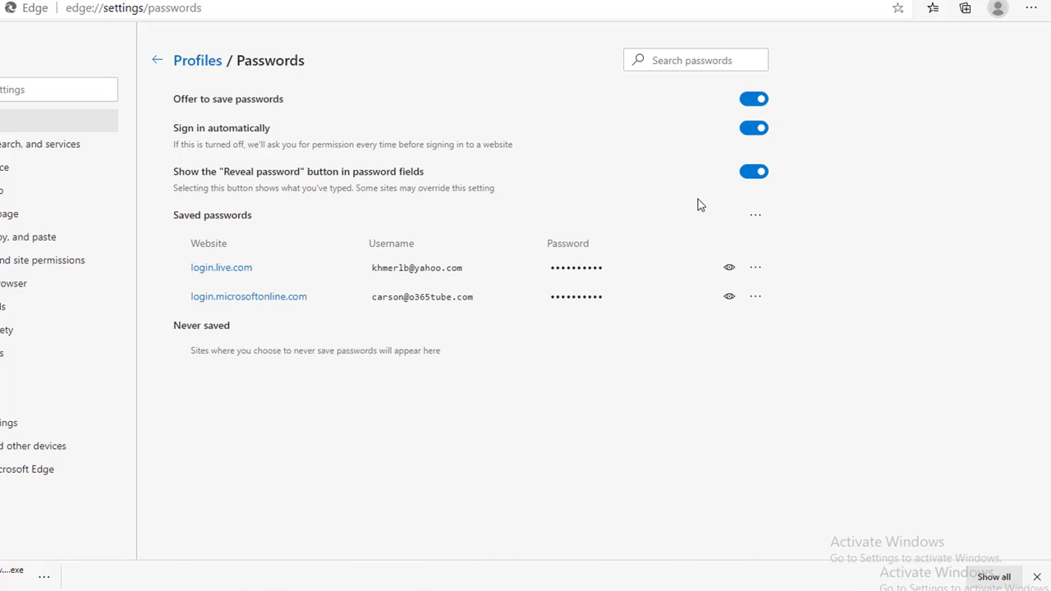
mouse_move(204, 109)
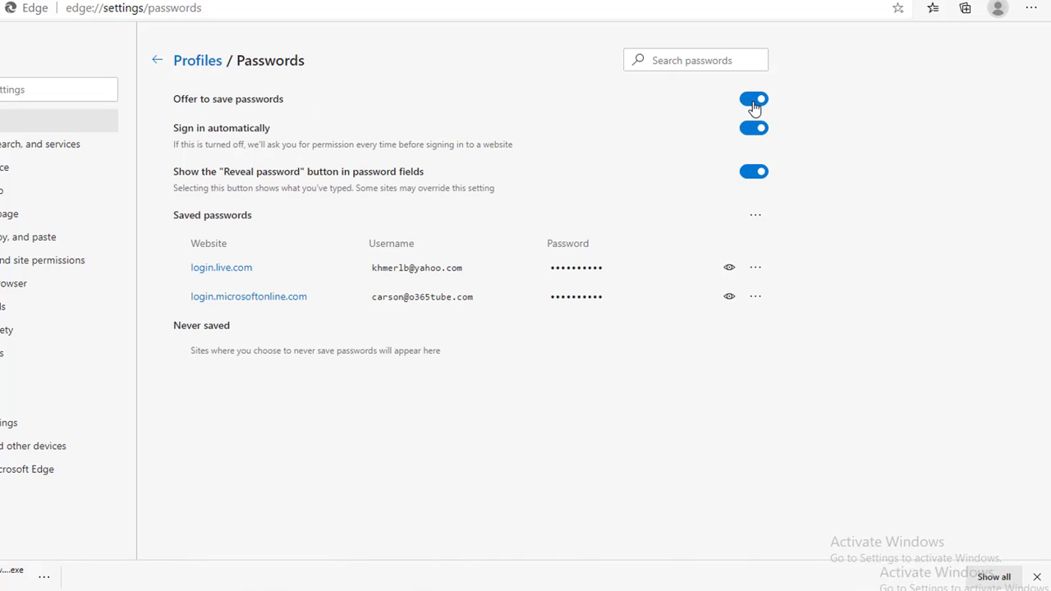
click(753, 98)
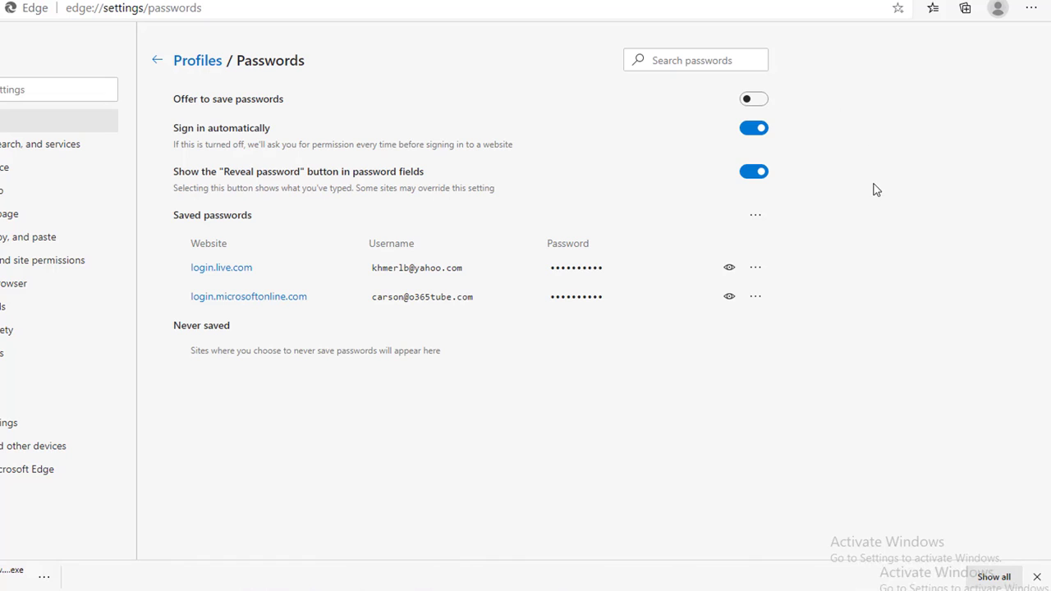
mouse_move(256, 187)
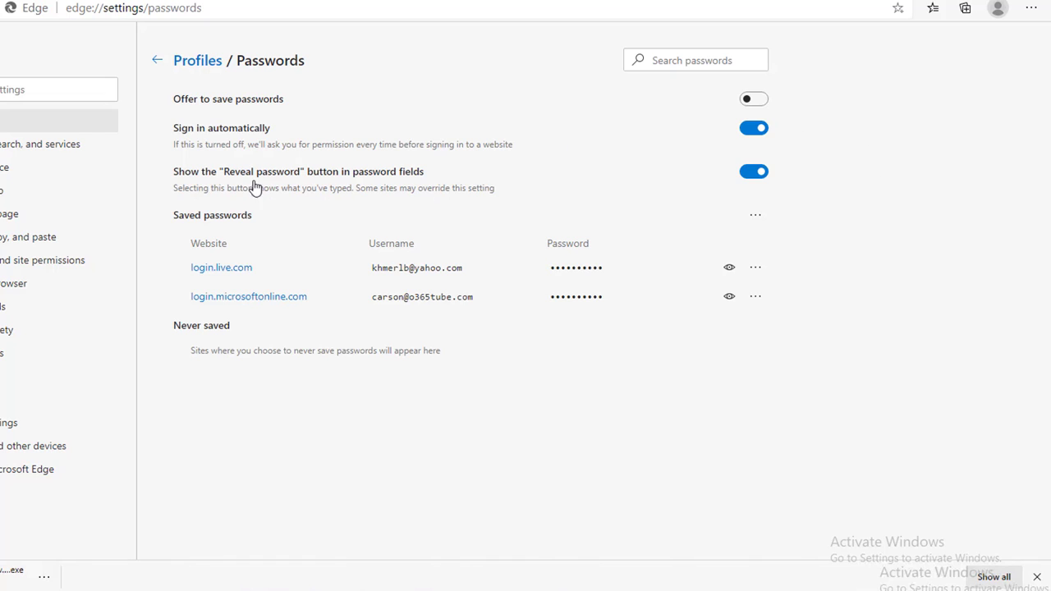
mouse_move(270, 179)
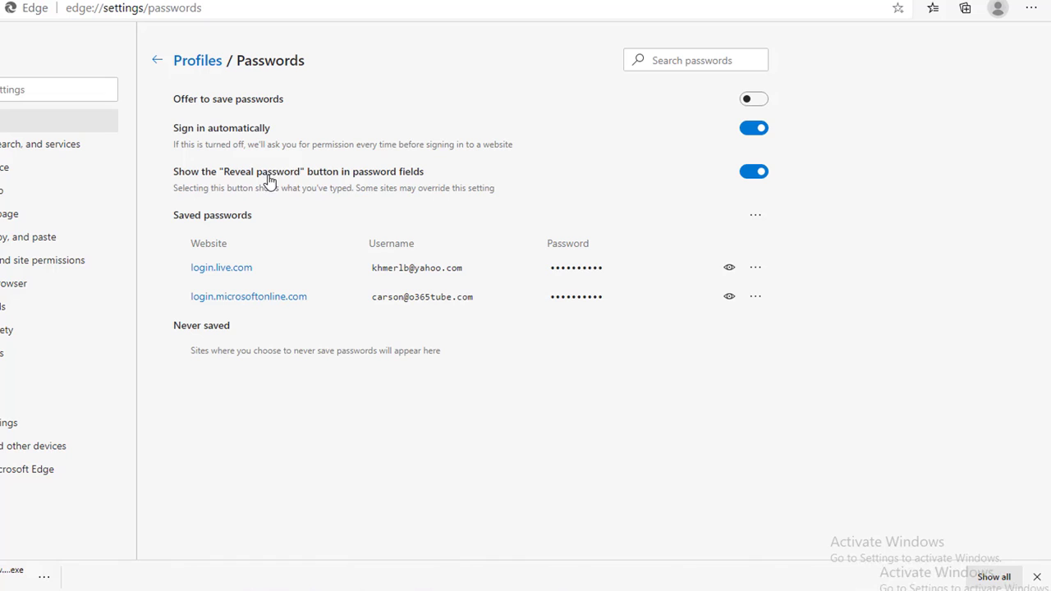
mouse_move(414, 178)
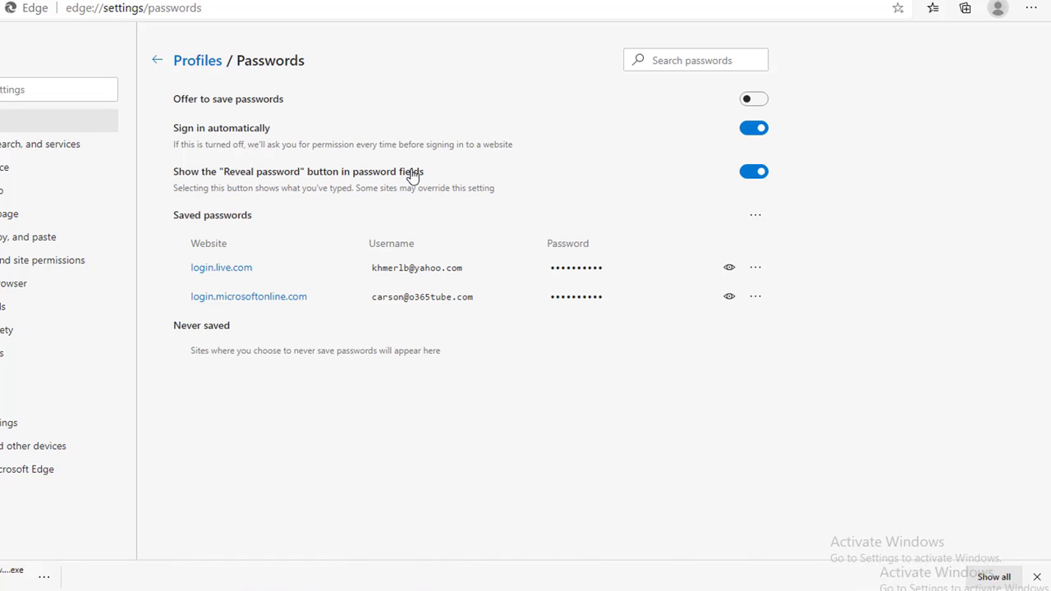
mouse_move(704, 181)
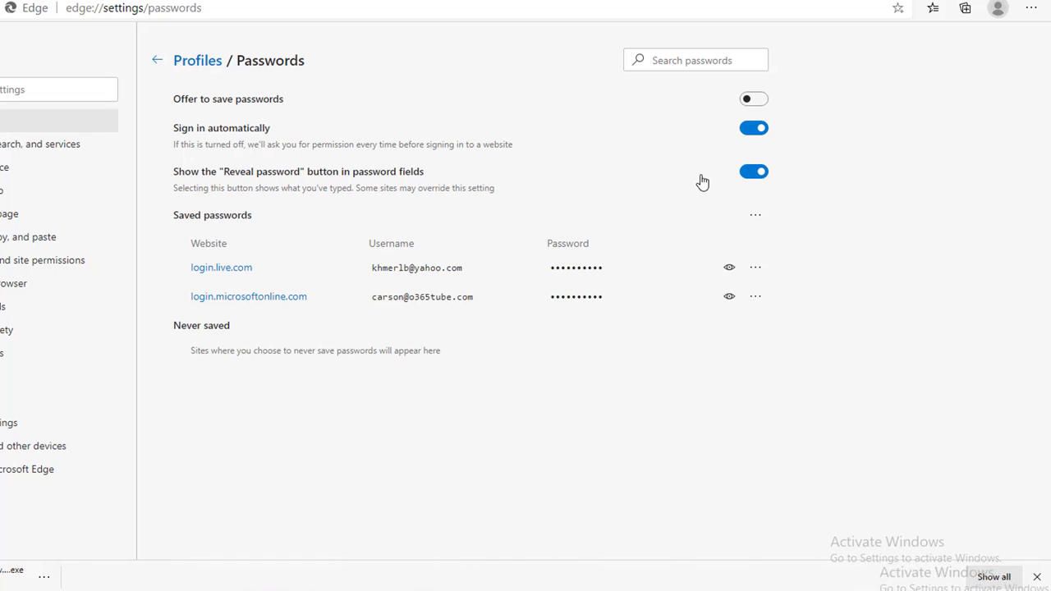
mouse_move(243, 156)
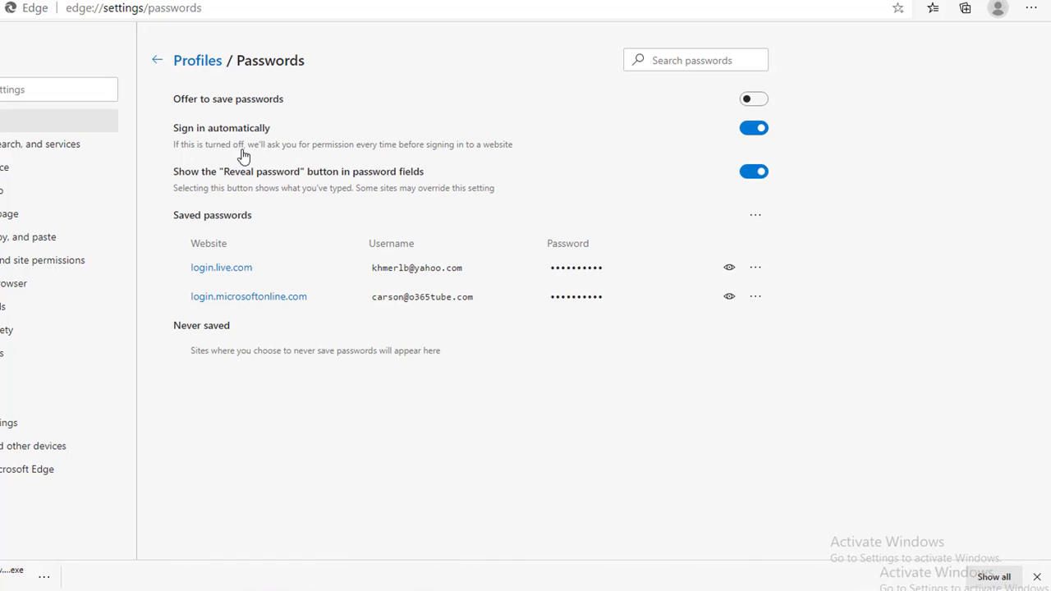
mouse_move(296, 148)
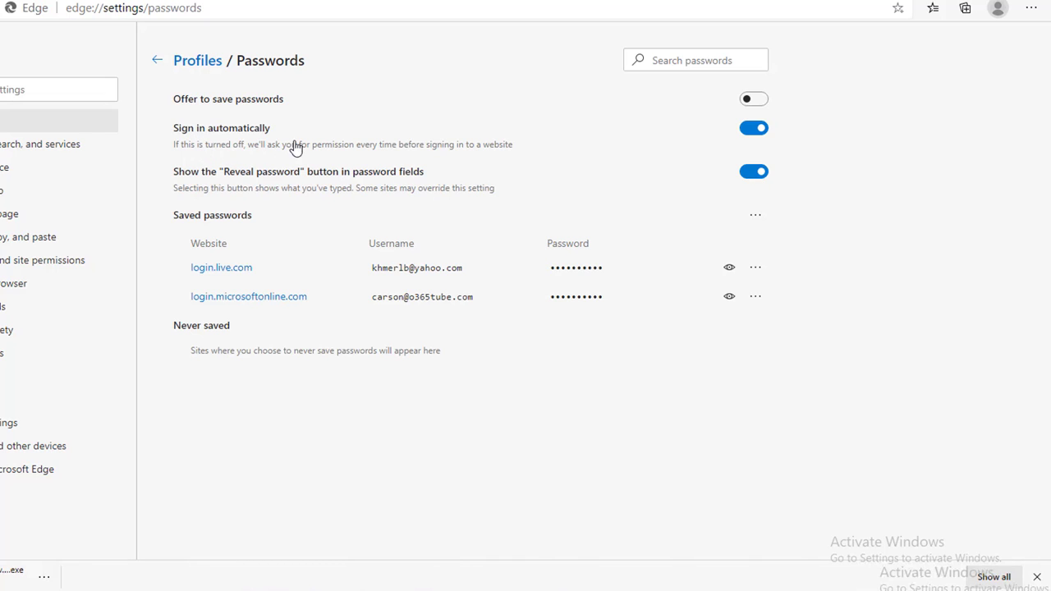
mouse_move(276, 128)
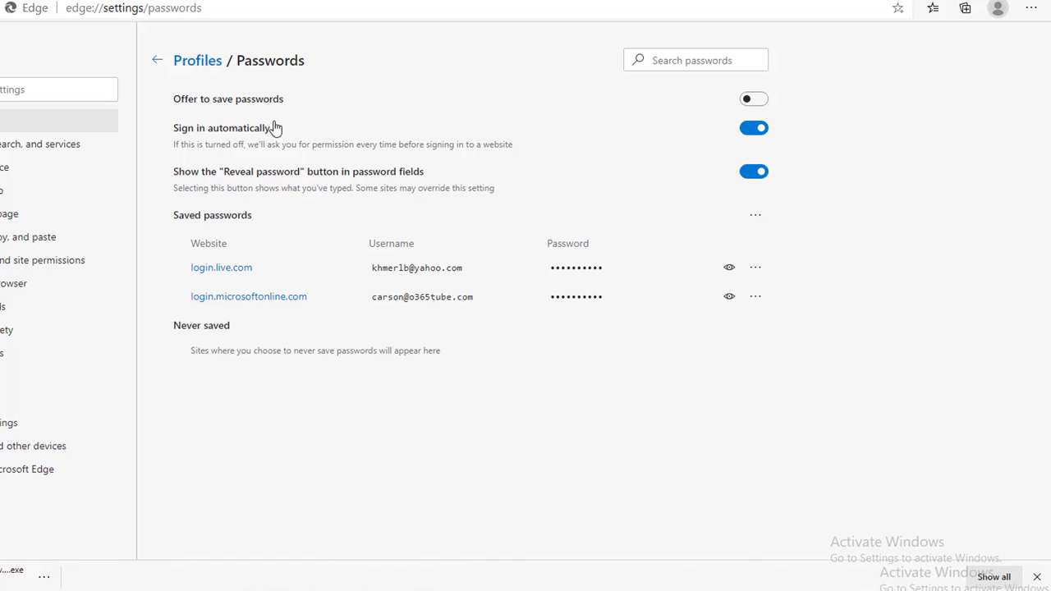
mouse_move(256, 151)
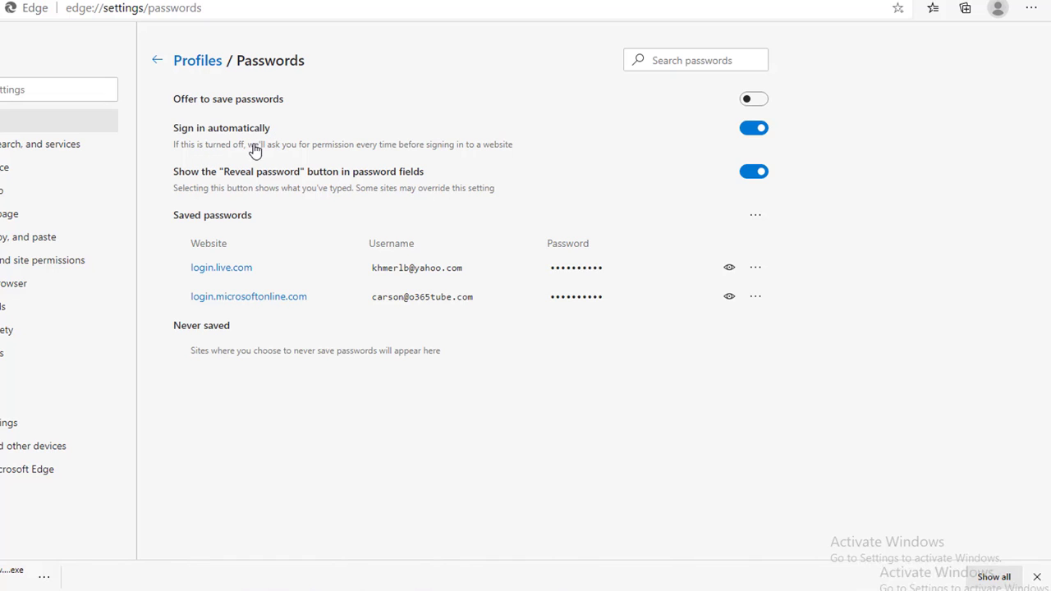
mouse_move(283, 155)
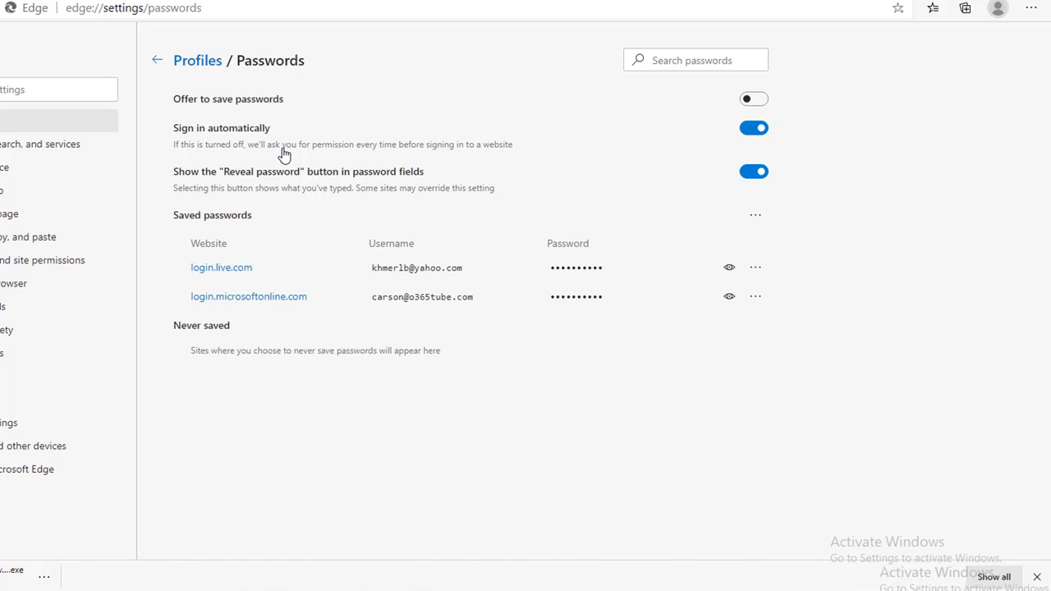
mouse_move(402, 156)
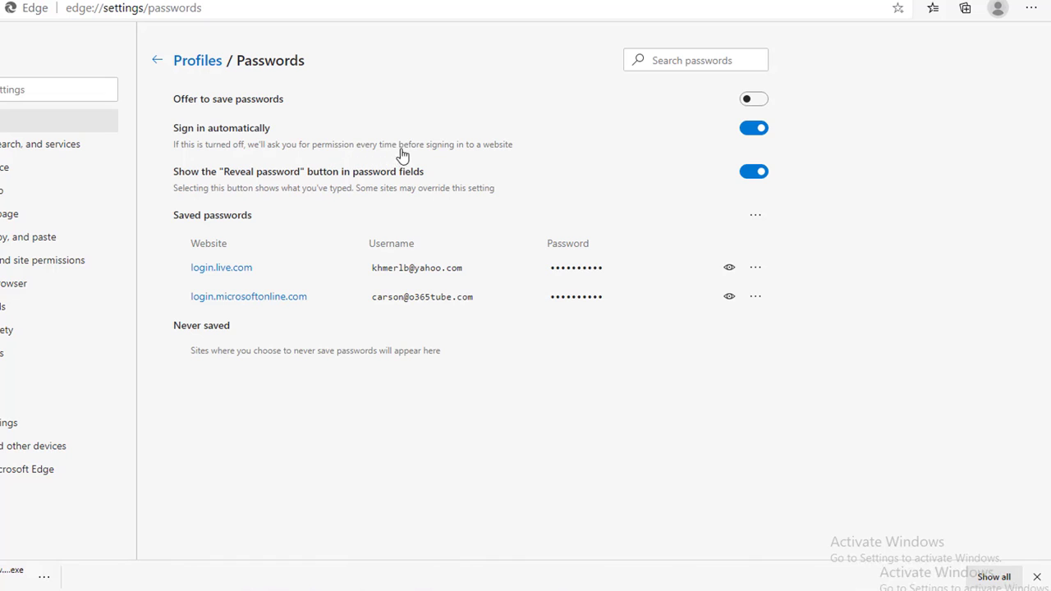
mouse_move(637, 163)
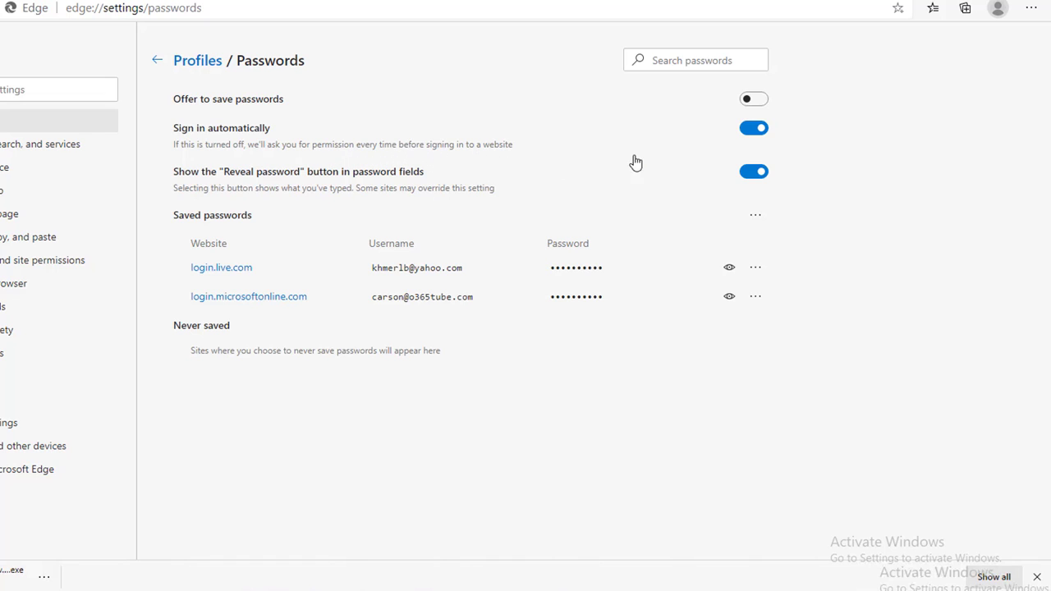
mouse_move(772, 235)
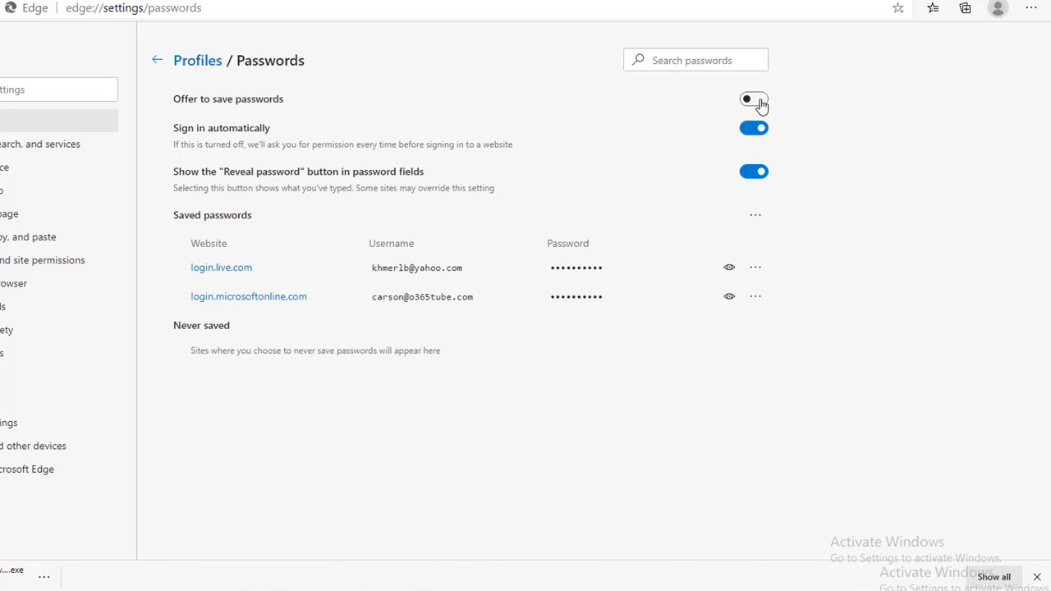
click(753, 98)
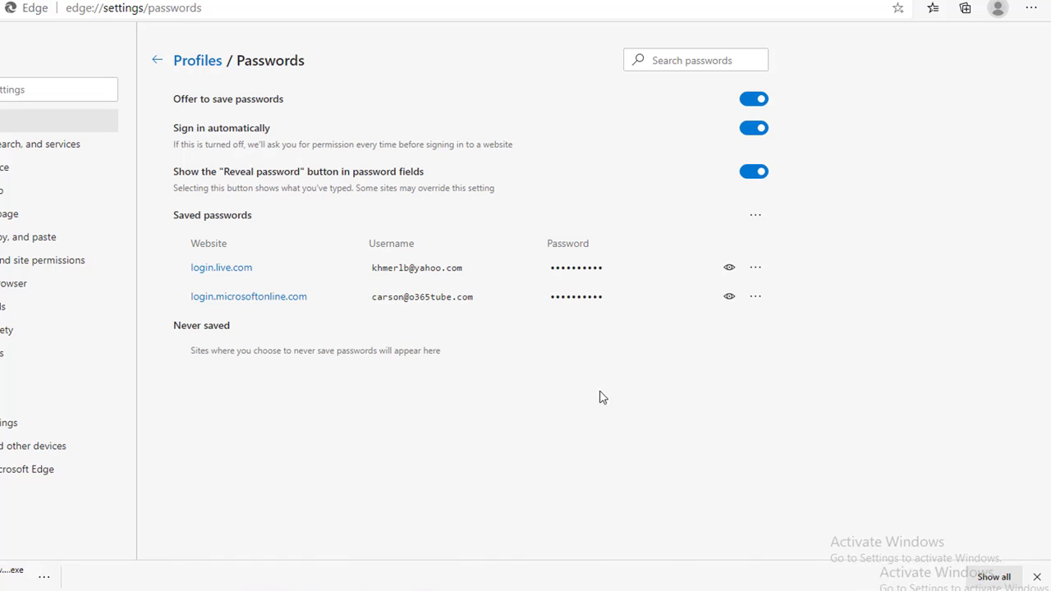
mouse_move(496, 295)
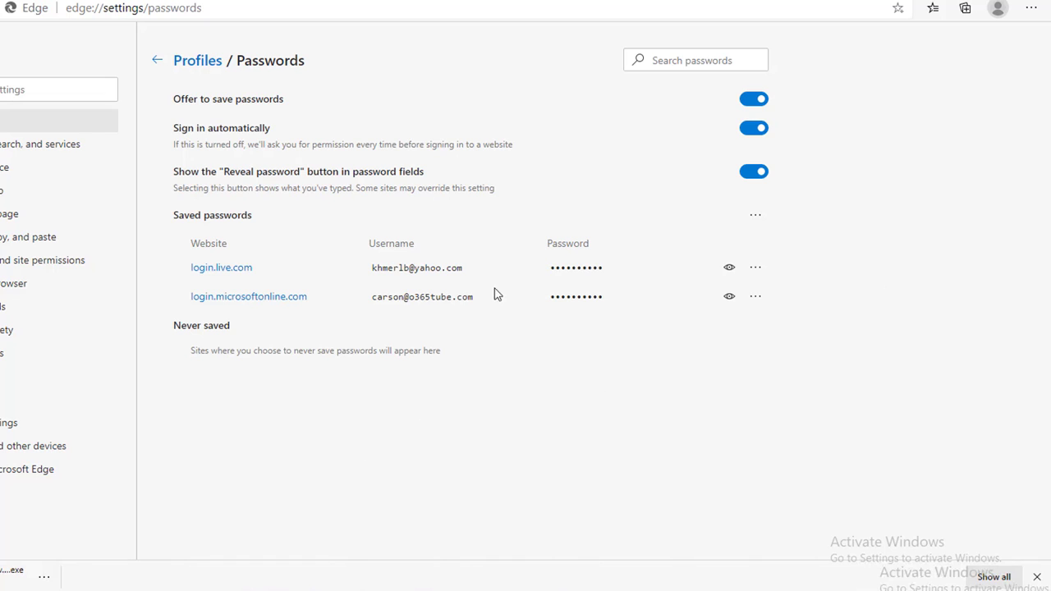
mouse_move(312, 278)
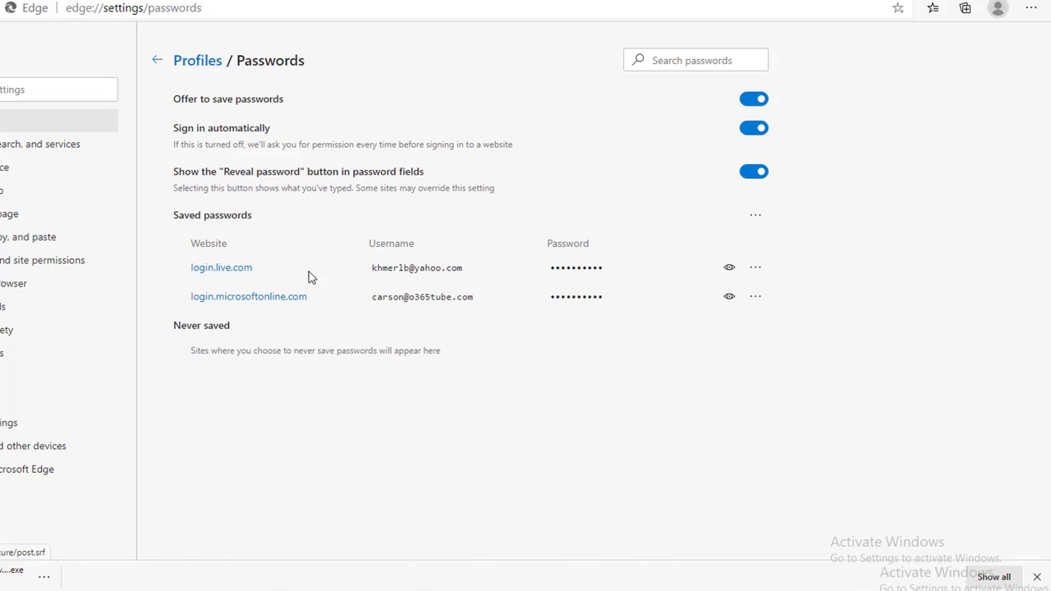
mouse_move(755, 266)
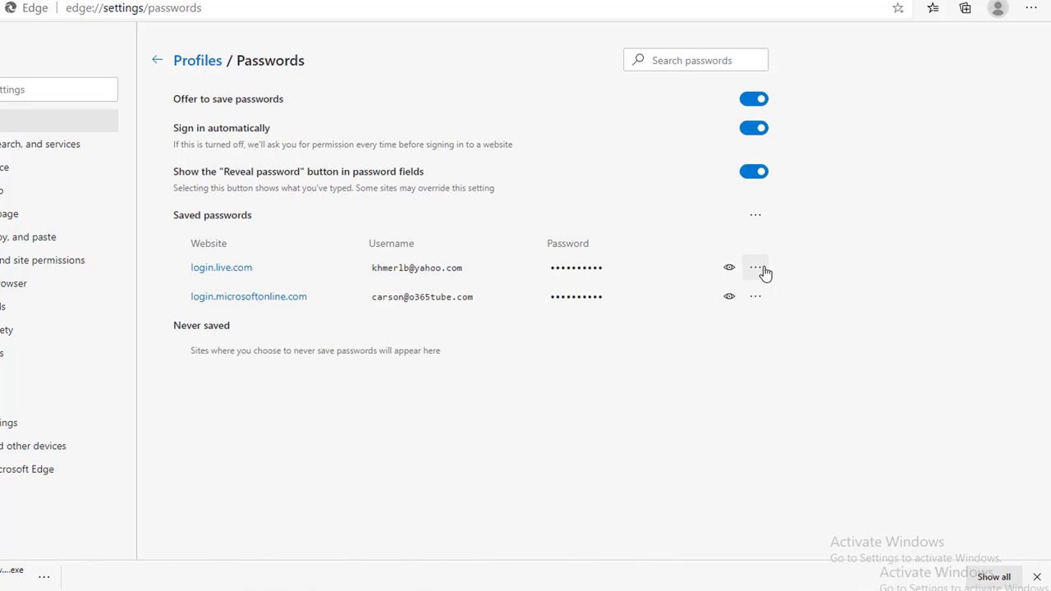
click(756, 266)
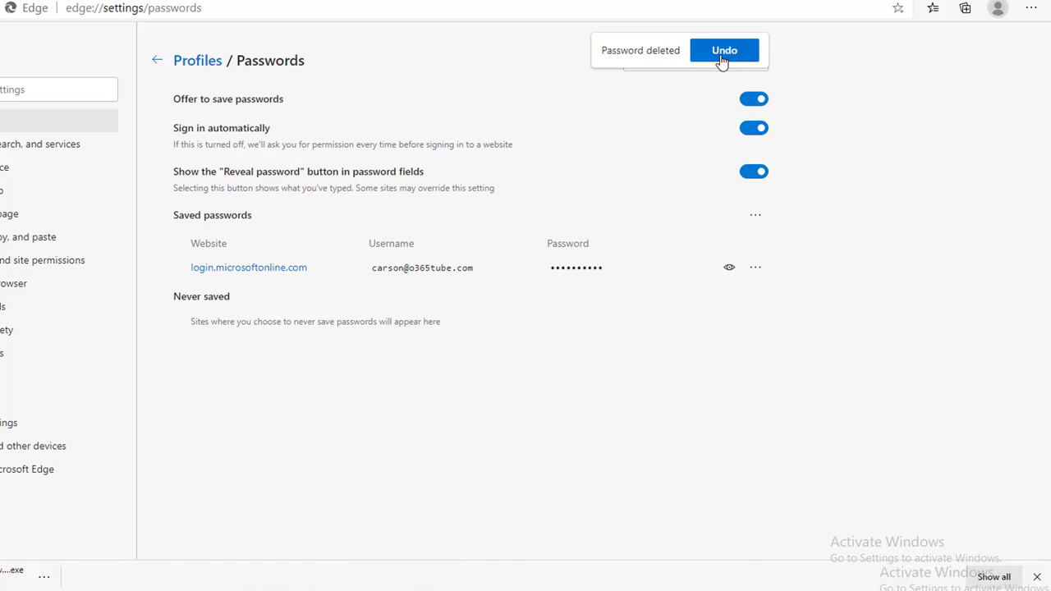
mouse_move(614, 55)
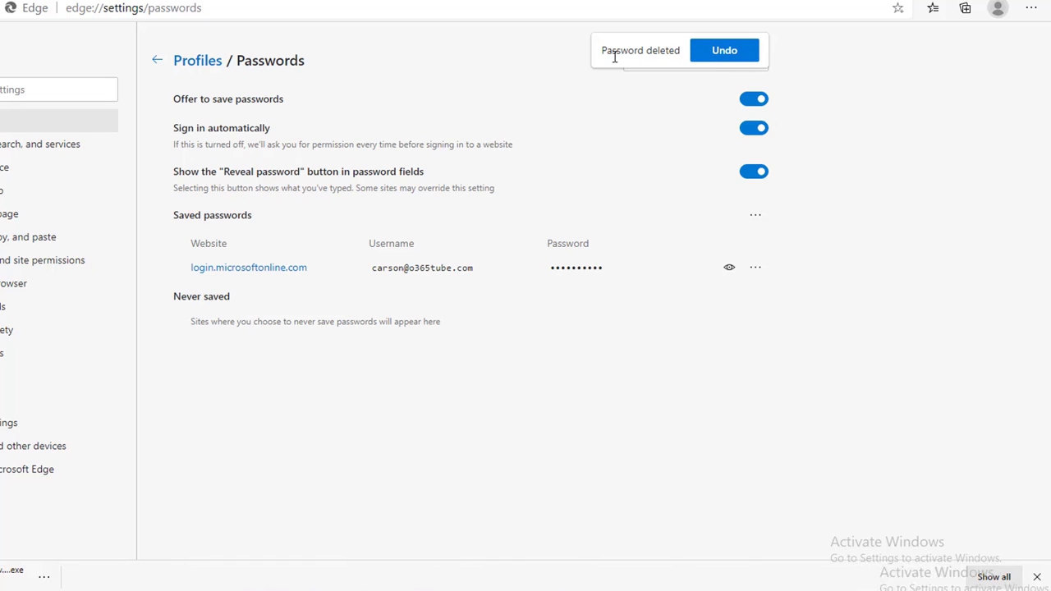
mouse_move(923, 128)
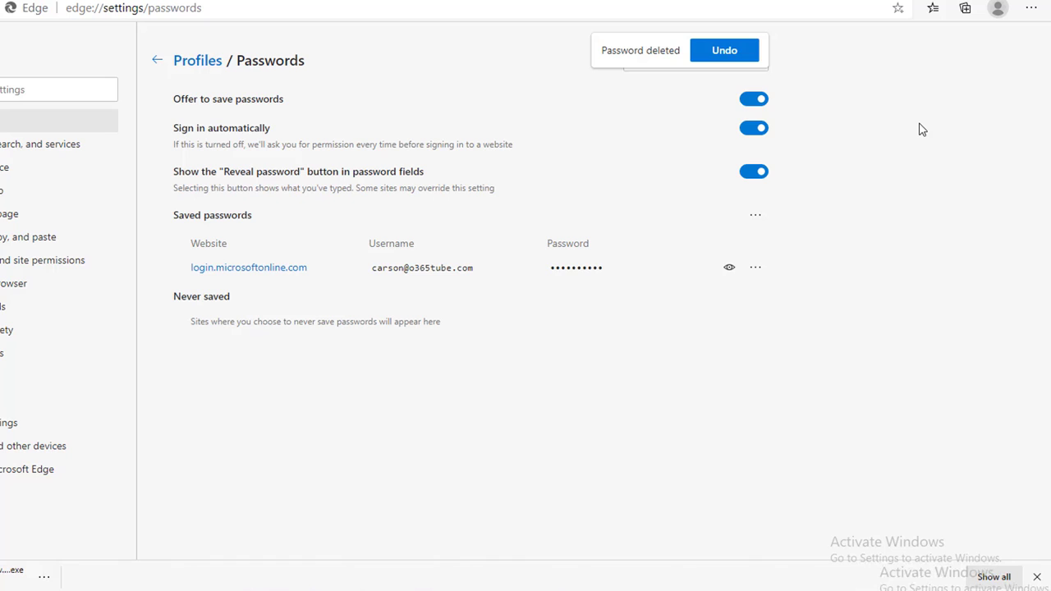
mouse_move(726, 51)
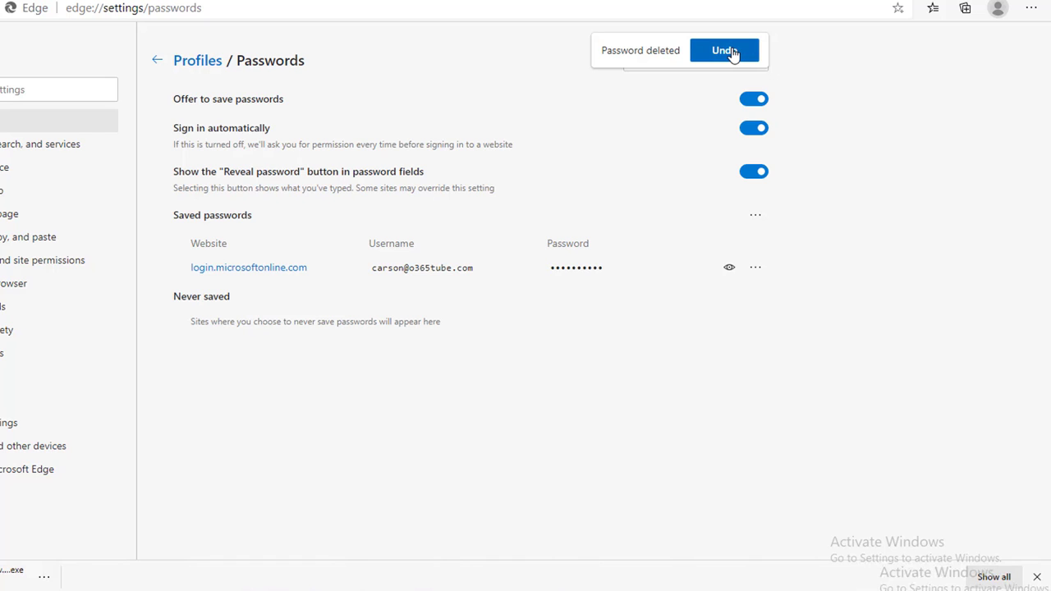
click(724, 49)
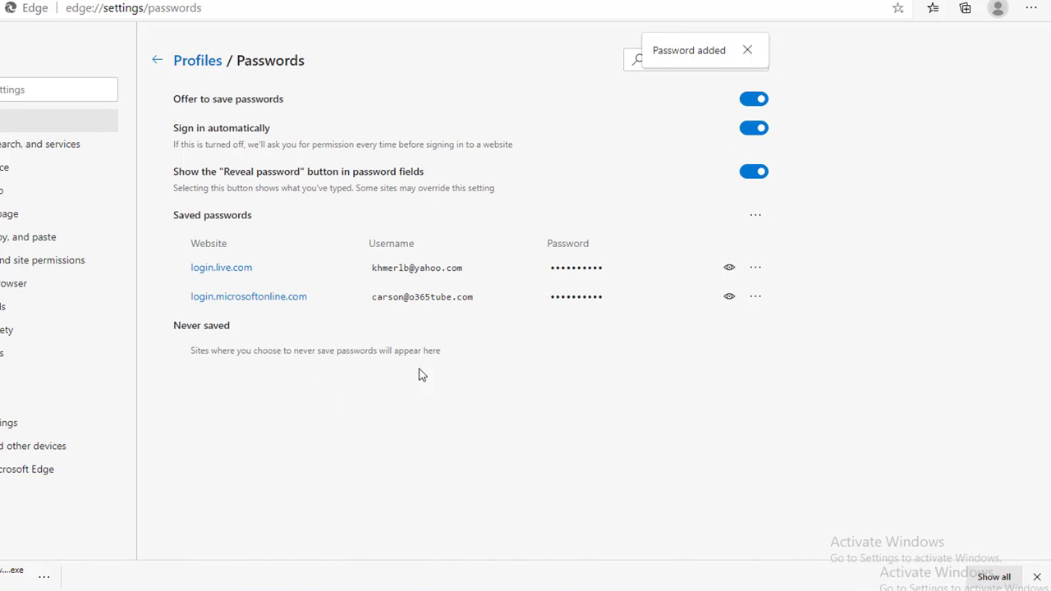
mouse_move(575, 332)
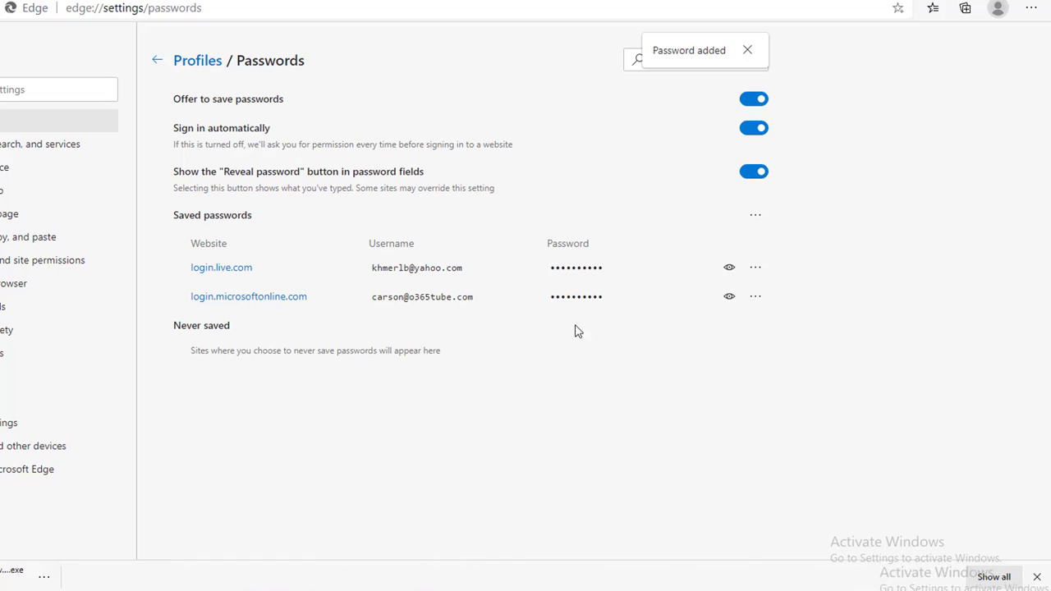
mouse_move(574, 567)
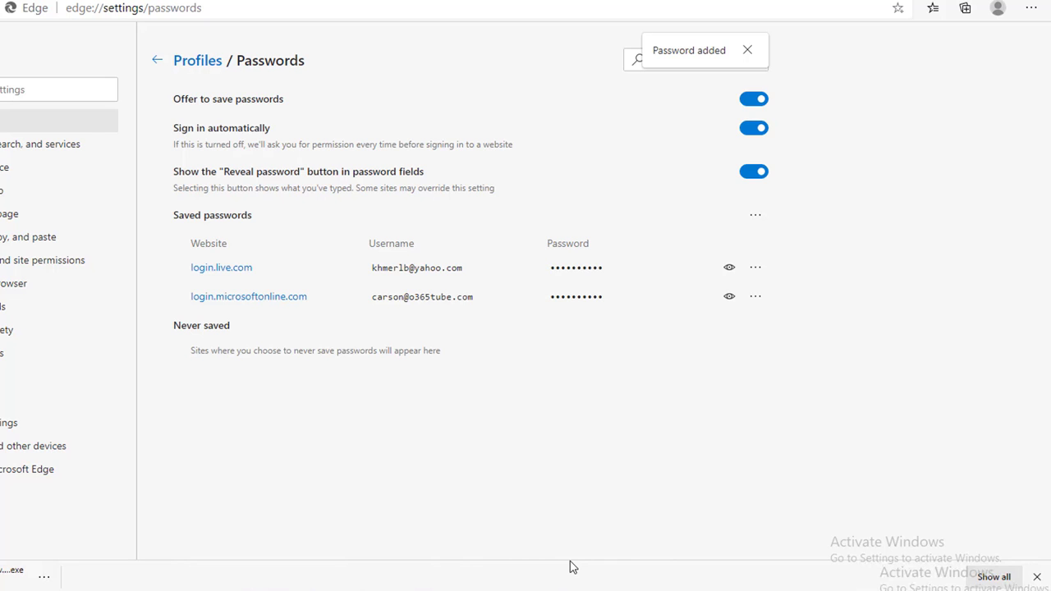
click(747, 49)
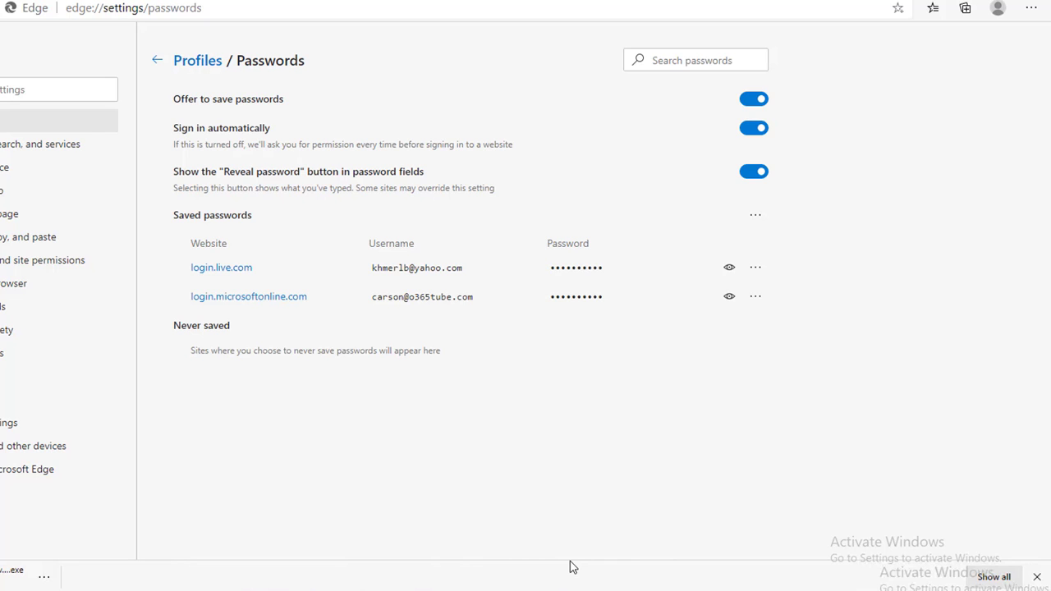